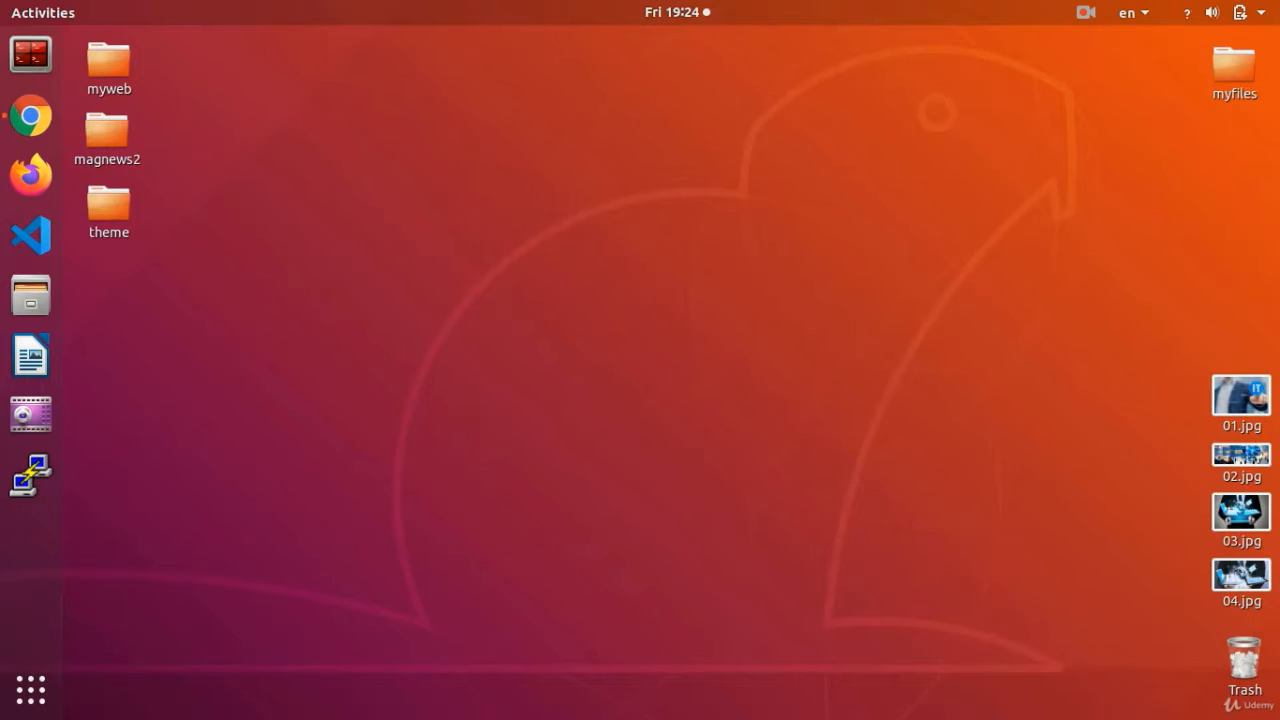
pyautogui.moveTo(646, 462)
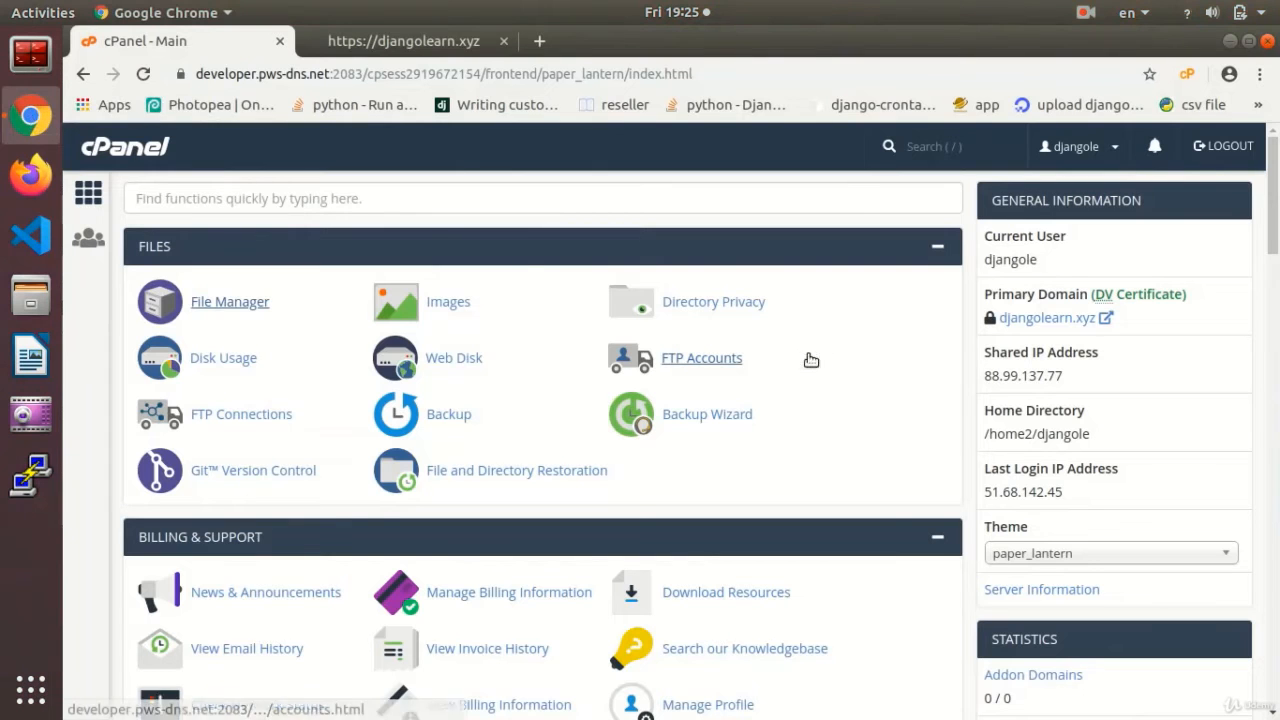
# - Scroll the cPanel dashboard down until the Domains tools section is in view
pyautogui.scroll(-3)
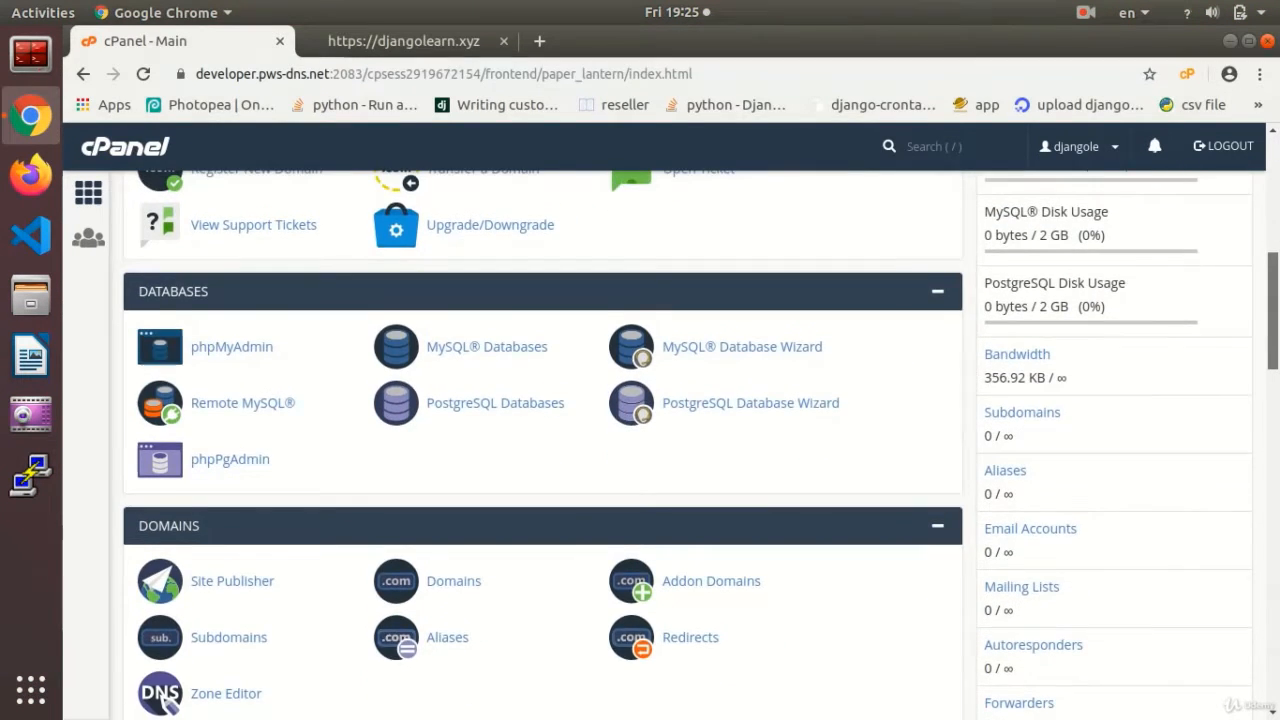
pyautogui.scroll(-3)
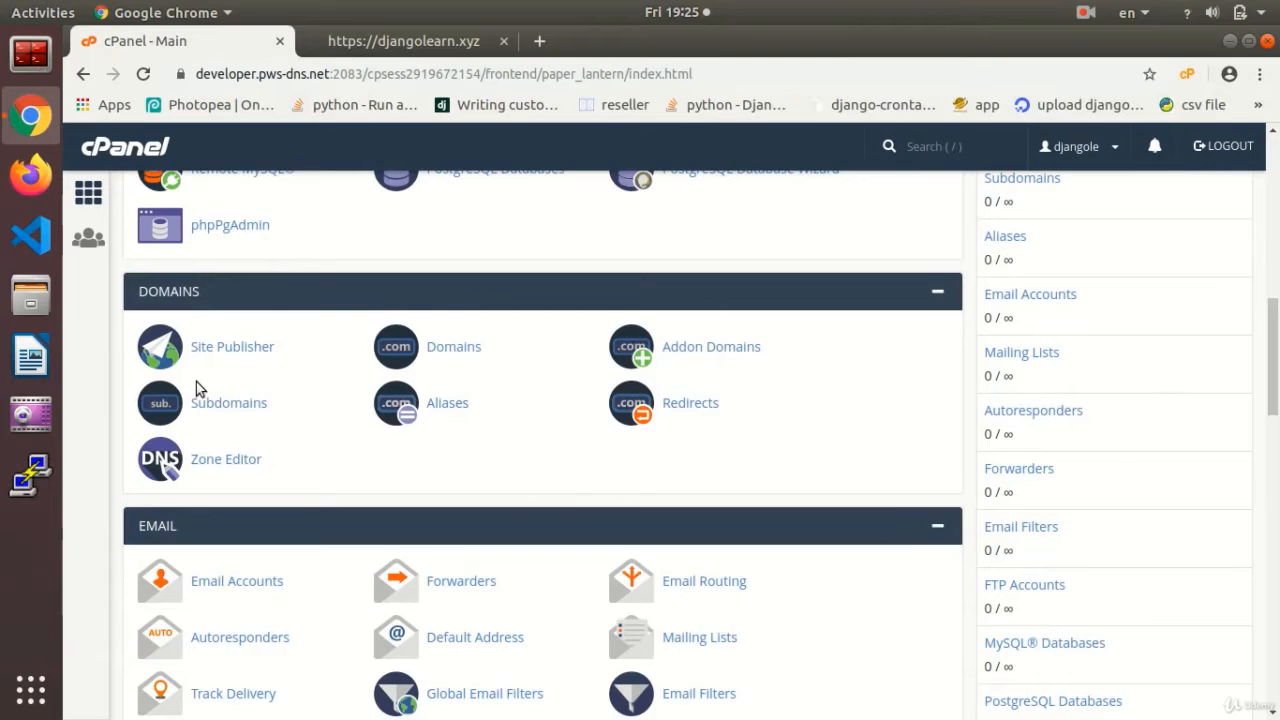
pyautogui.moveTo(484, 692)
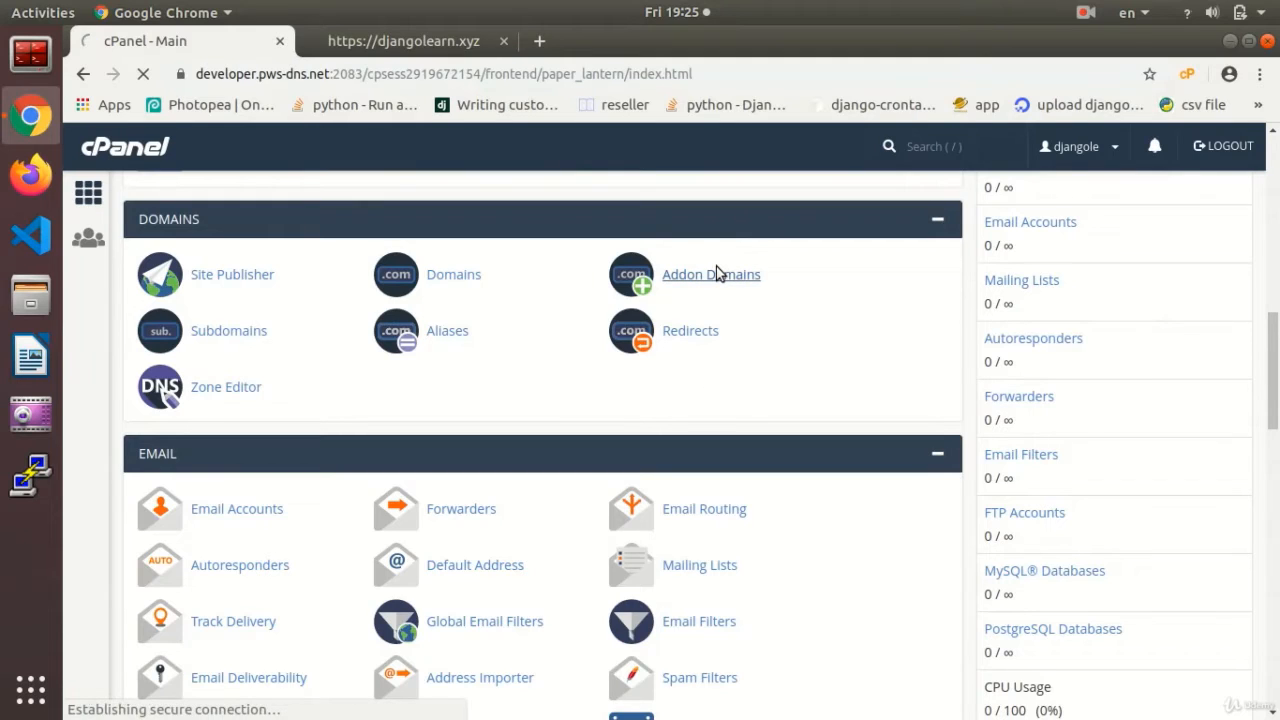
# - View the Addon Domains page and its Modify Addon Domain list, confirming no addon domains exist
pyautogui.click(712, 274)
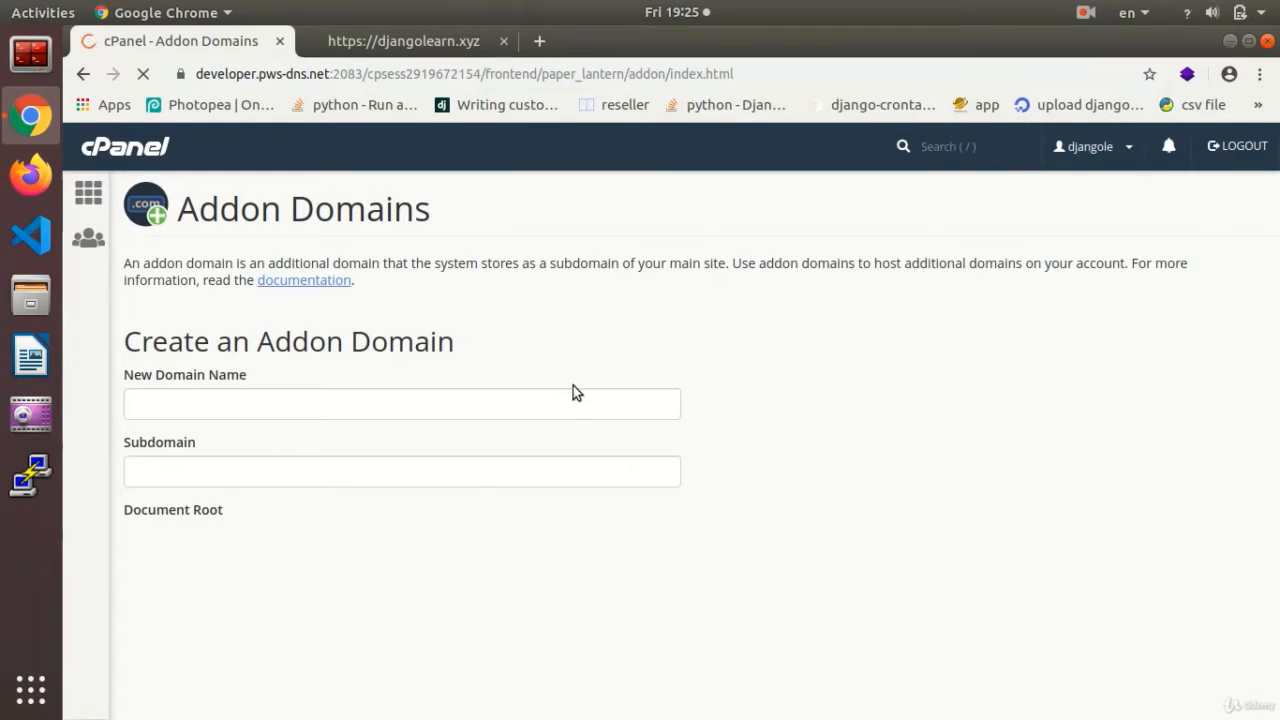
pyautogui.click(398, 404)
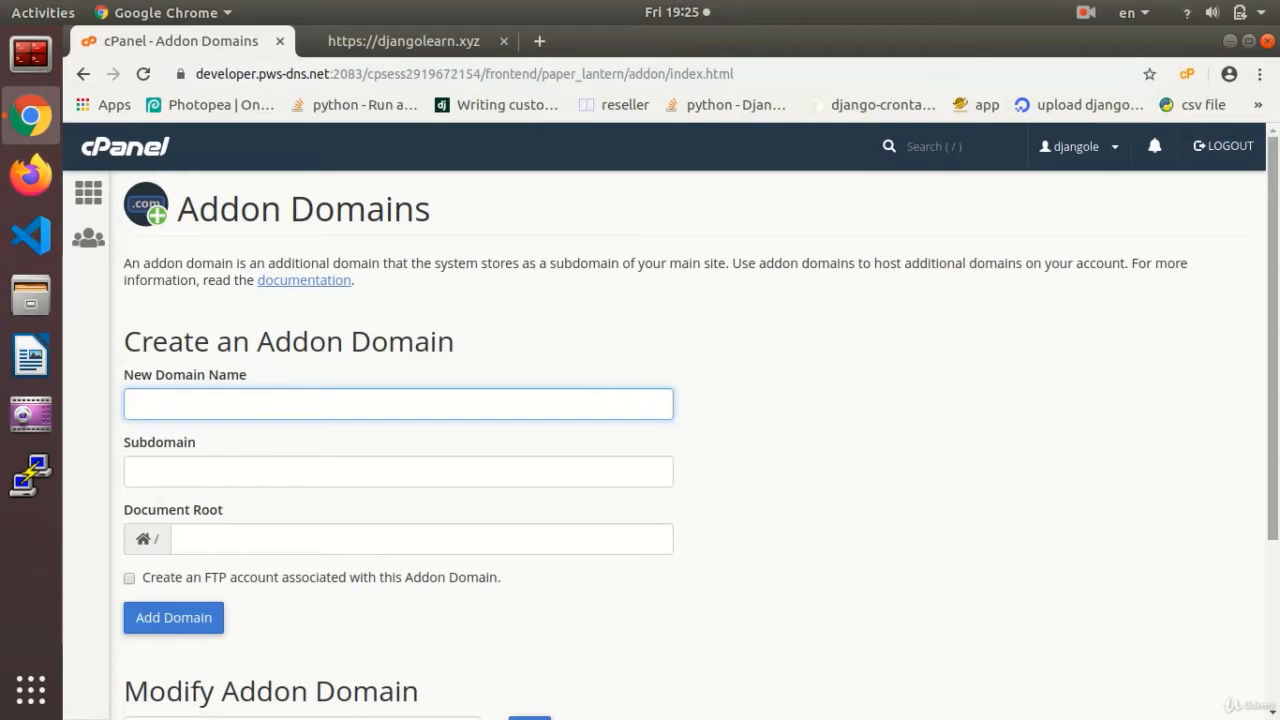
pyautogui.click(398, 404)
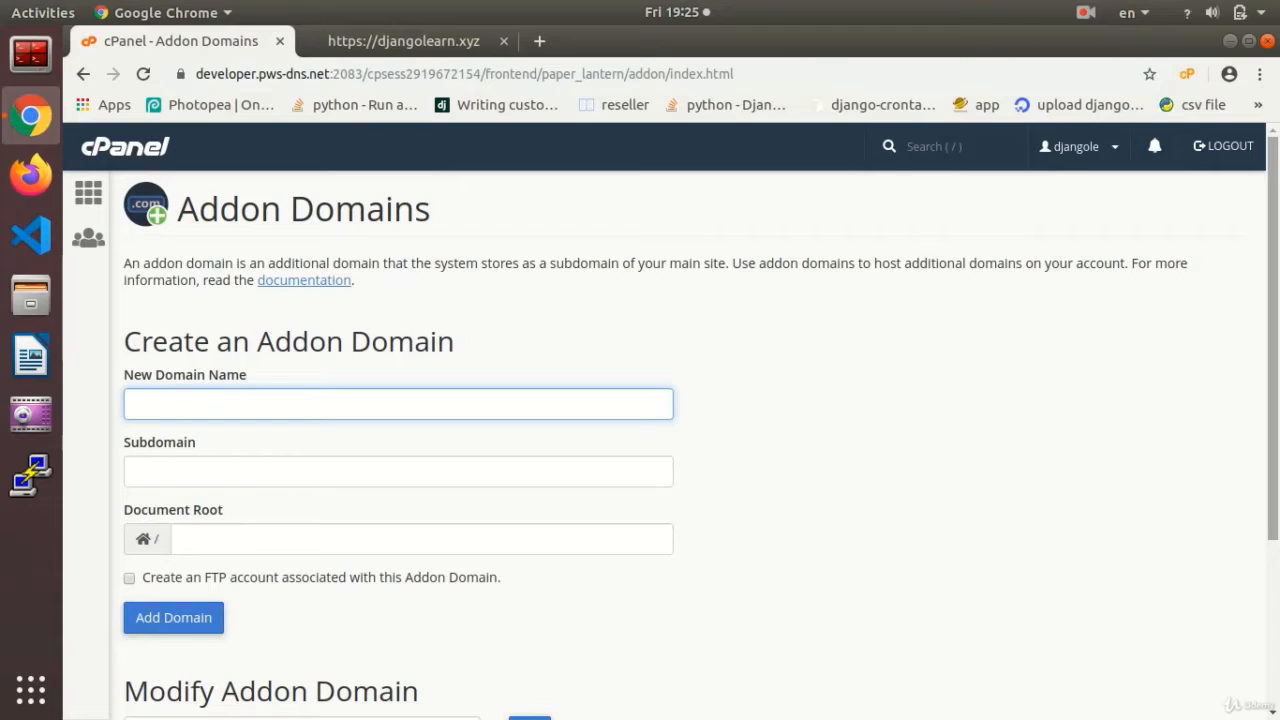
pyautogui.moveTo(1260, 284)
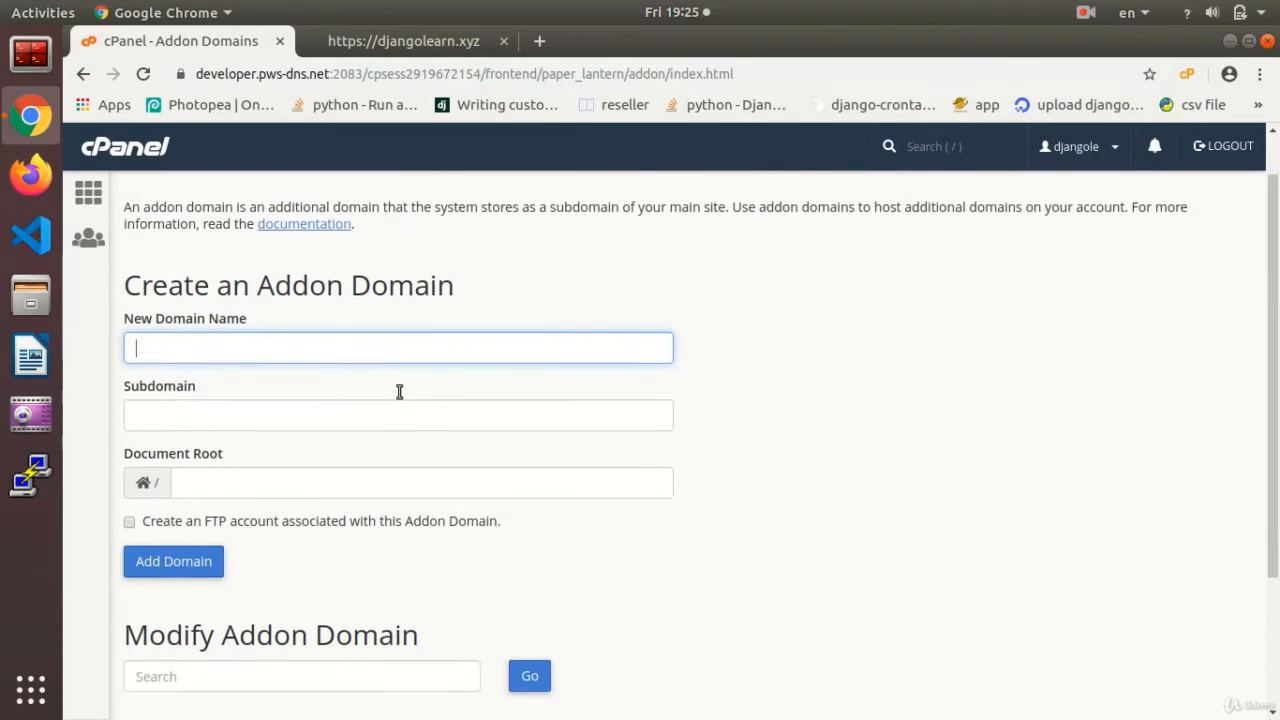
pyautogui.scroll(3)
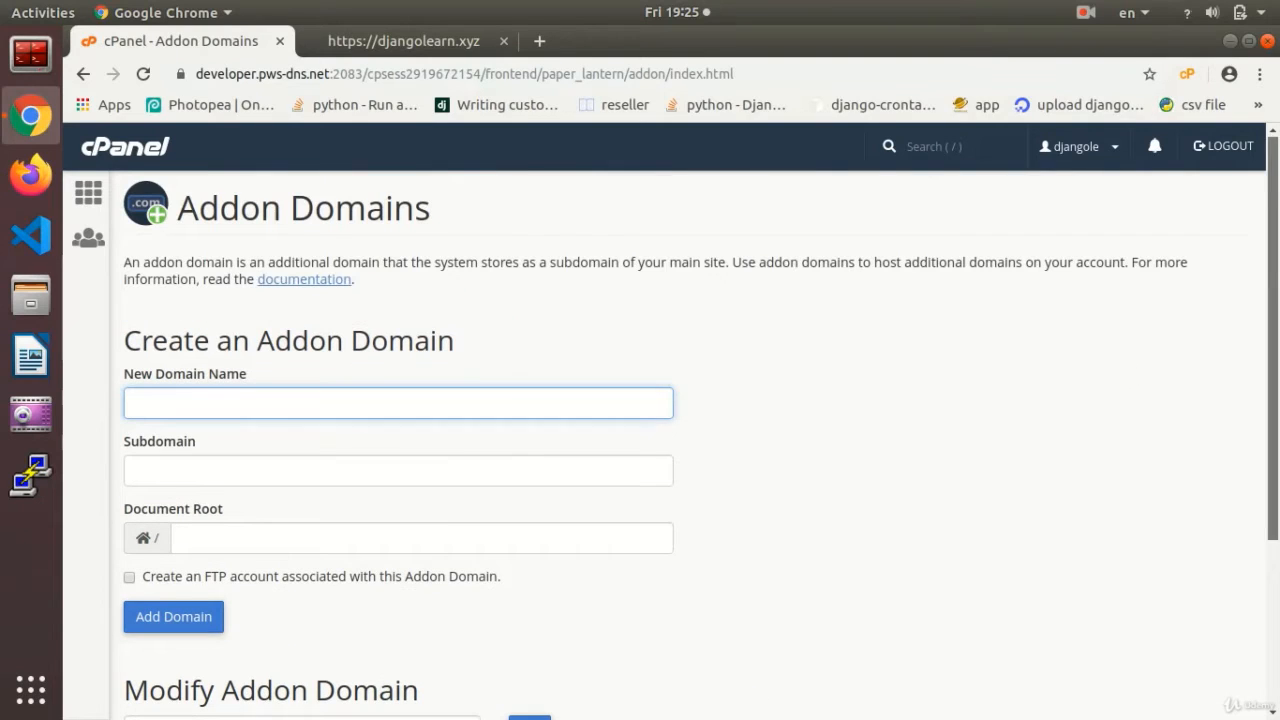
pyautogui.moveTo(612, 504)
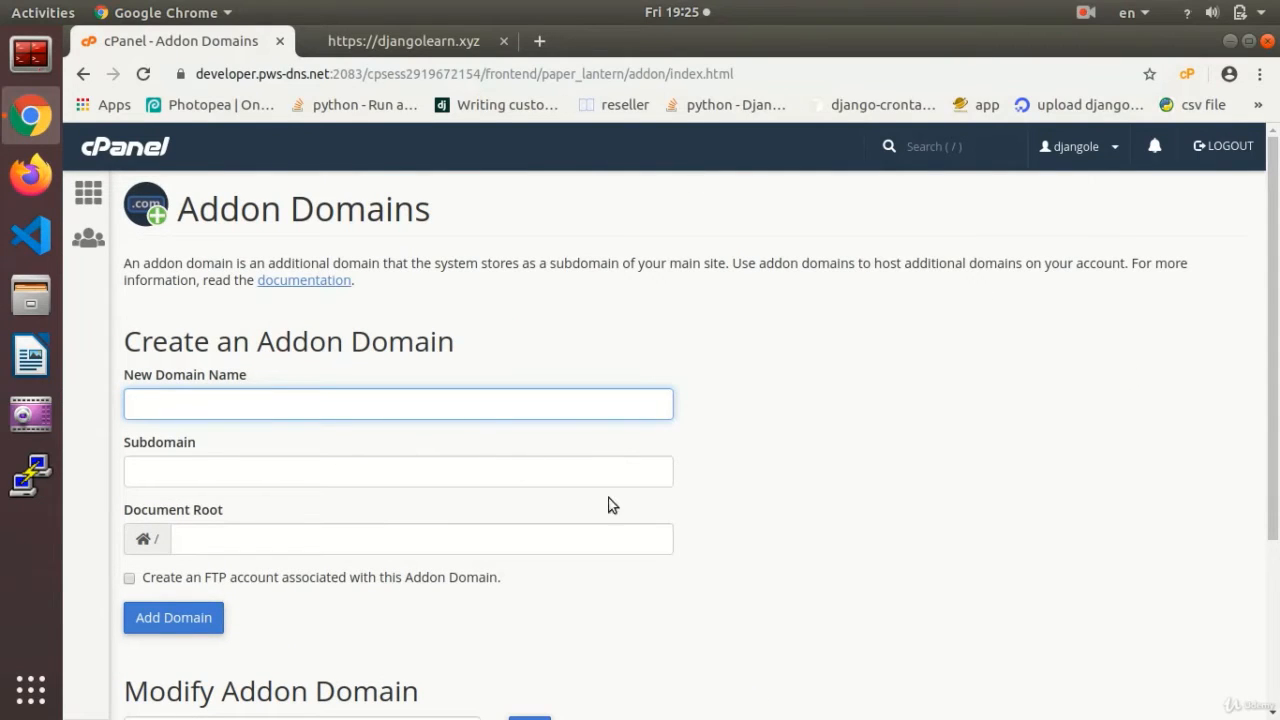
pyautogui.click(398, 404)
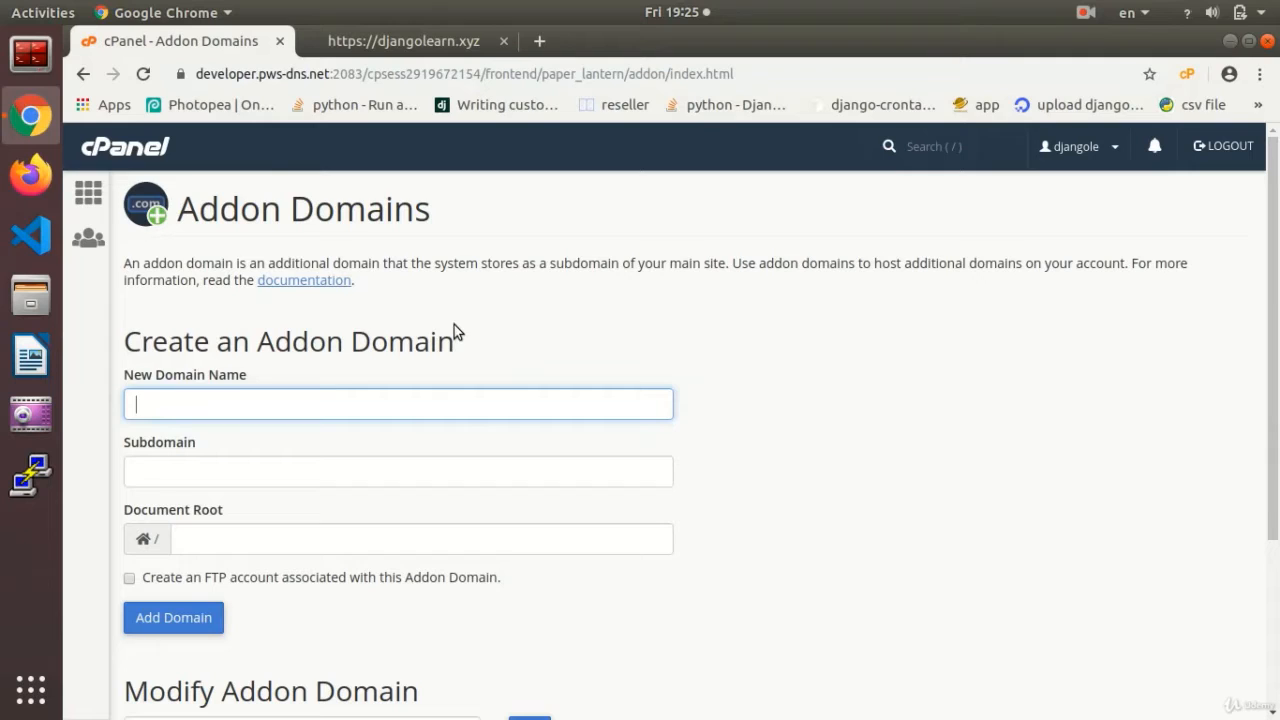
pyautogui.scroll(-3)
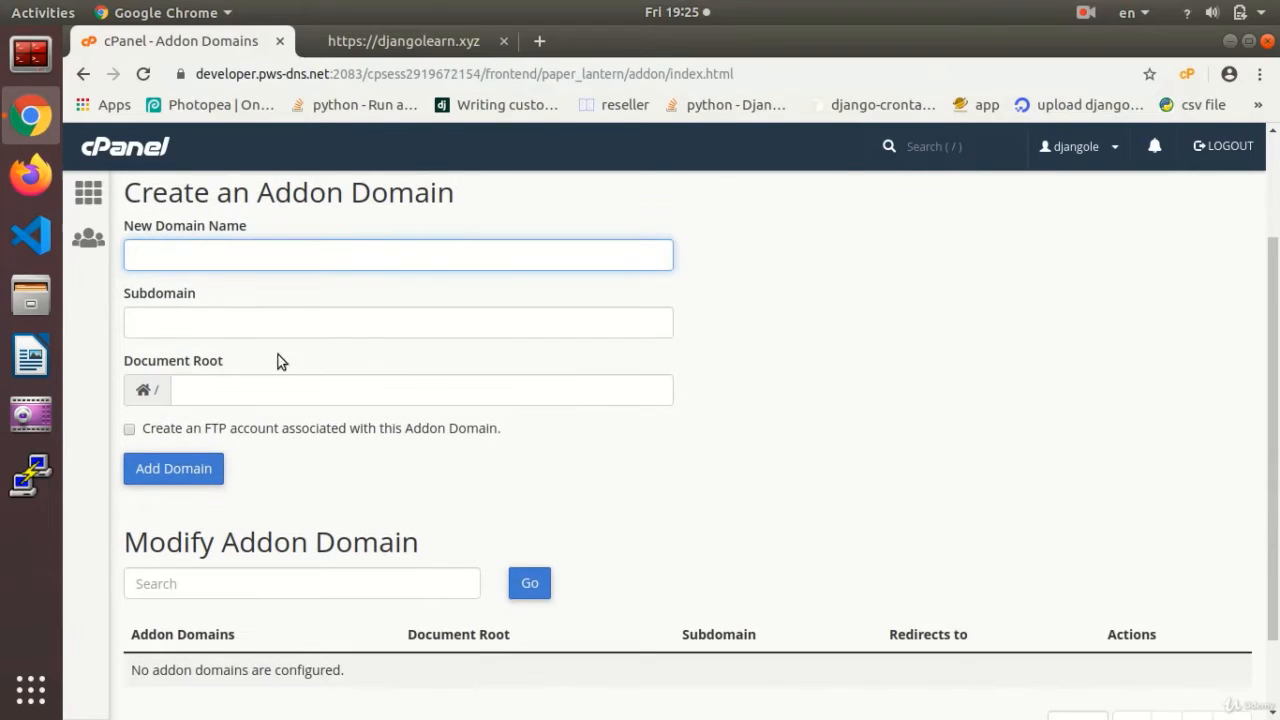
pyautogui.scroll(-3)
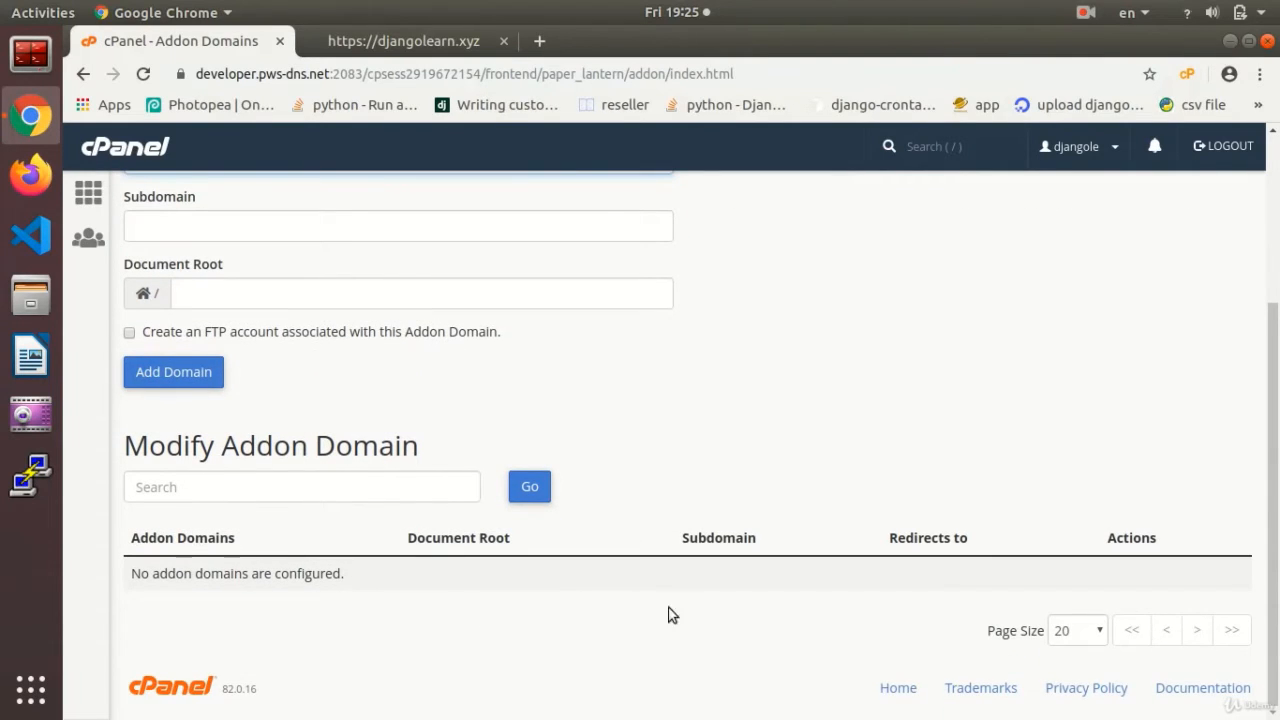
pyautogui.moveTo(844, 480)
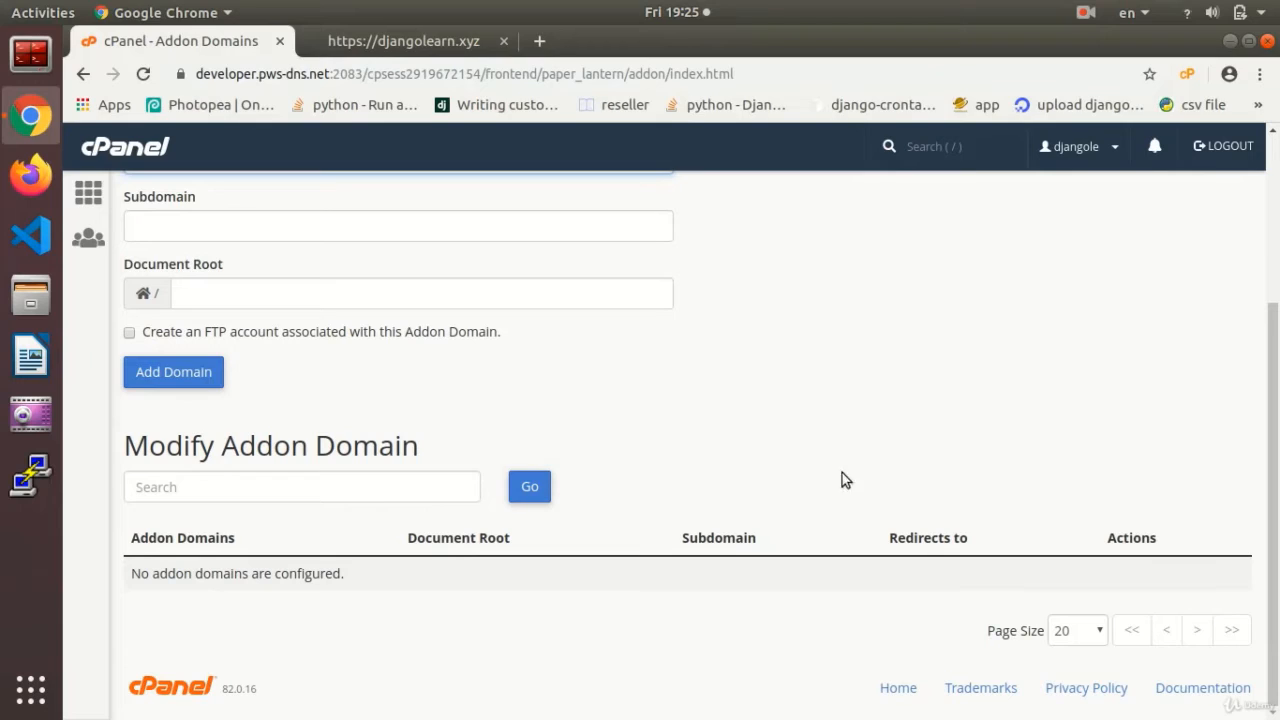
pyautogui.moveTo(276, 192)
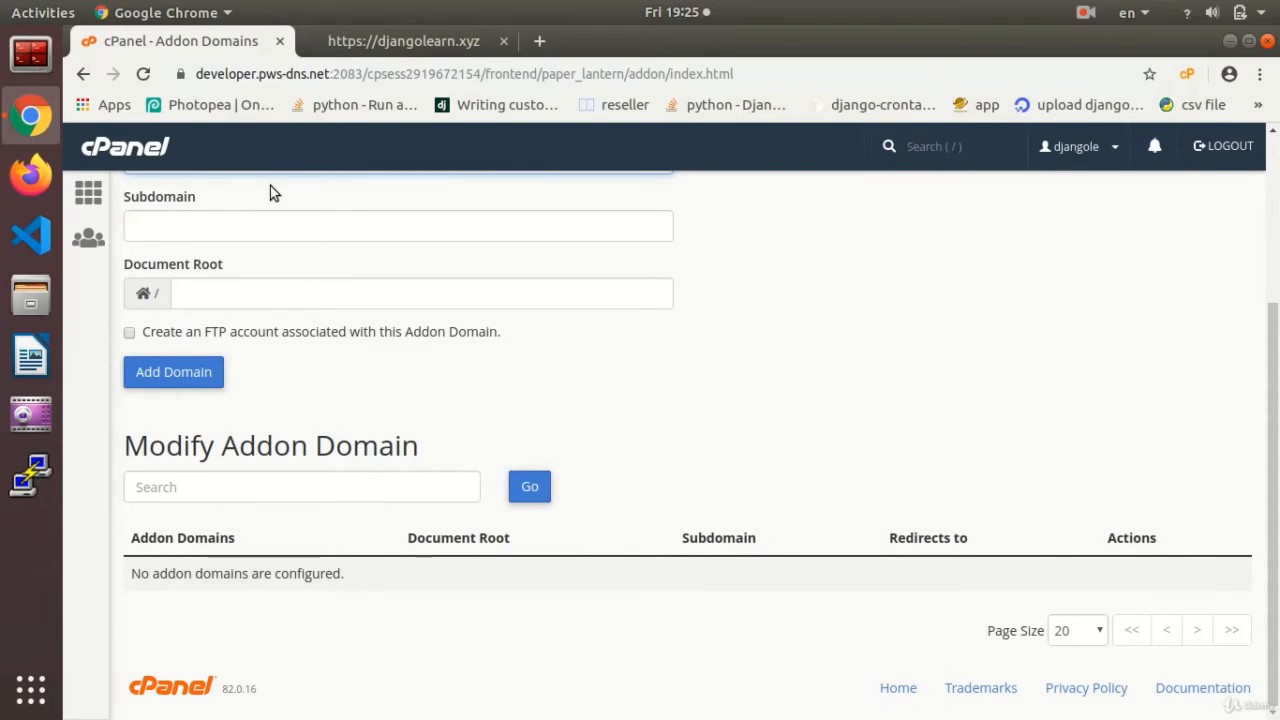
pyautogui.moveTo(284, 100)
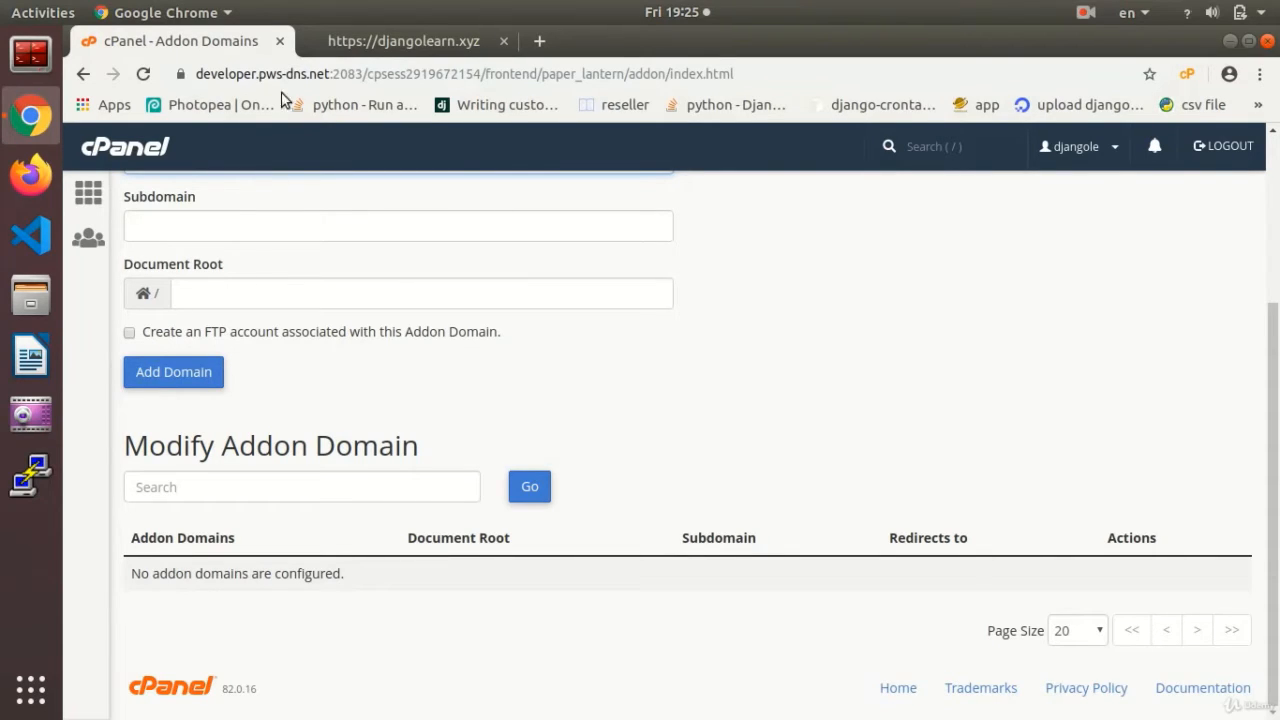
pyautogui.moveTo(248, 160)
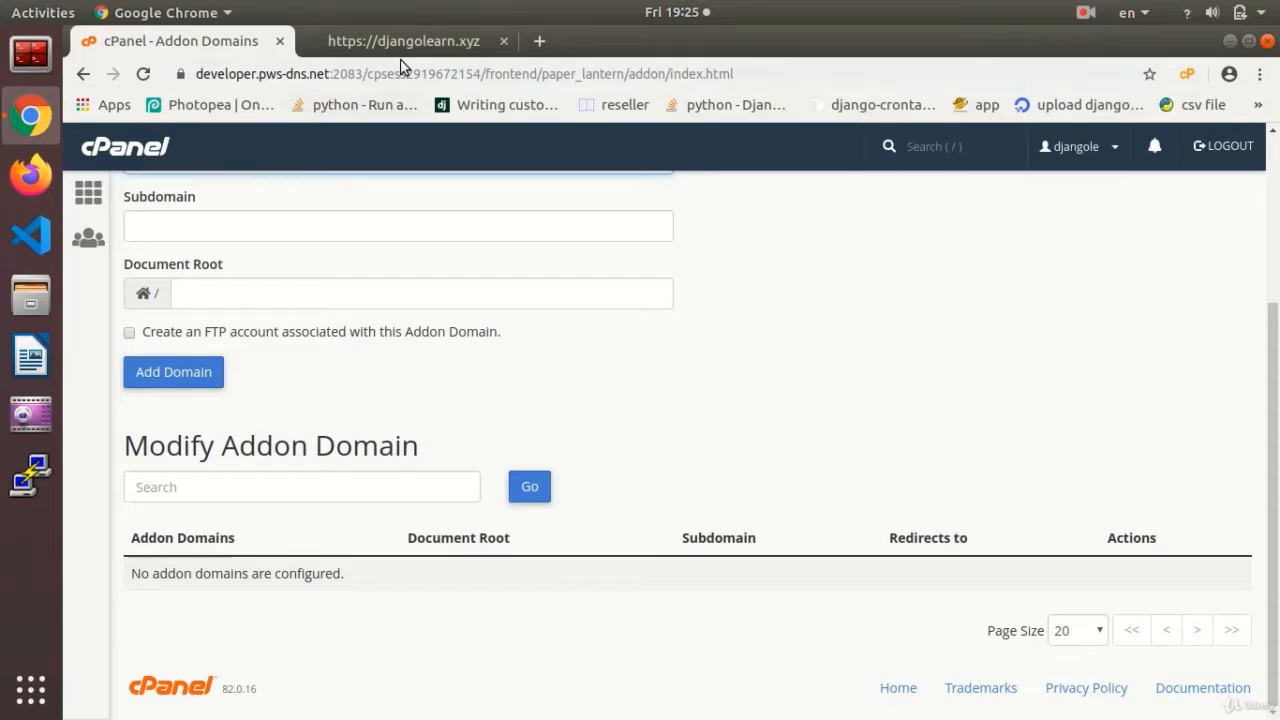
# - Show the live main site djangolearn.xyz, which displays a plain hello page
pyautogui.click(400, 40)
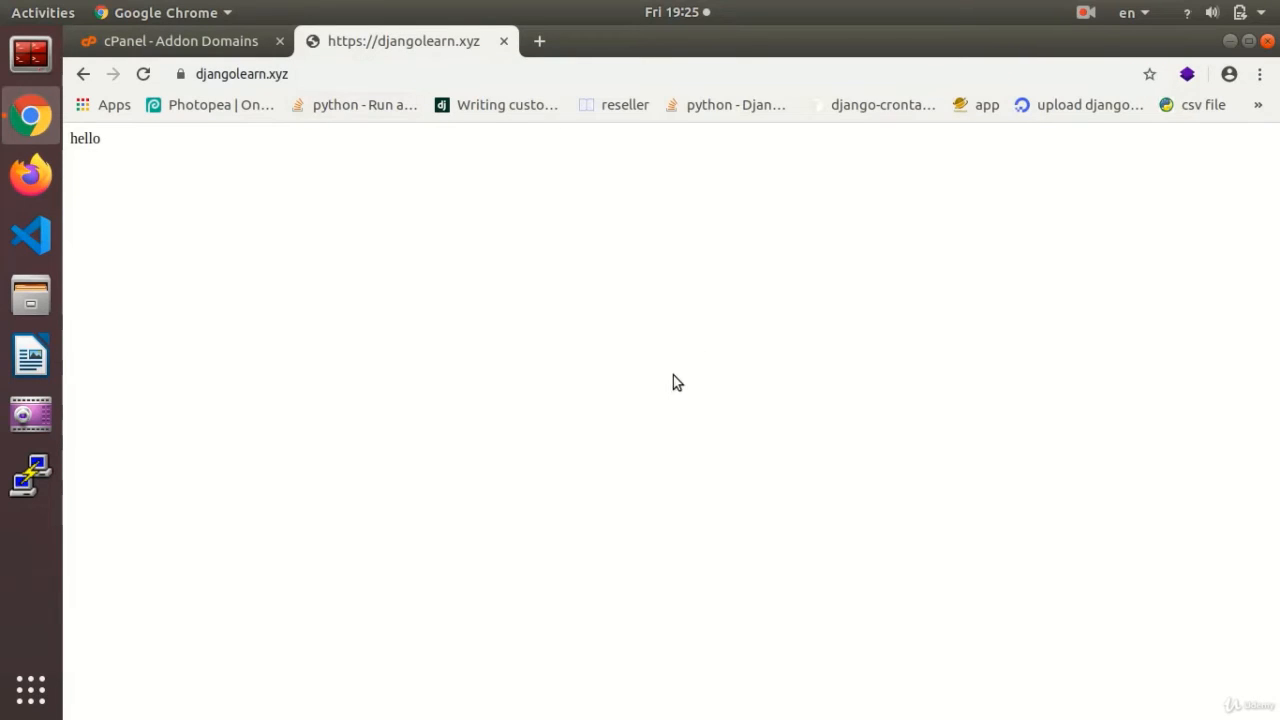
pyautogui.moveTo(310, 222)
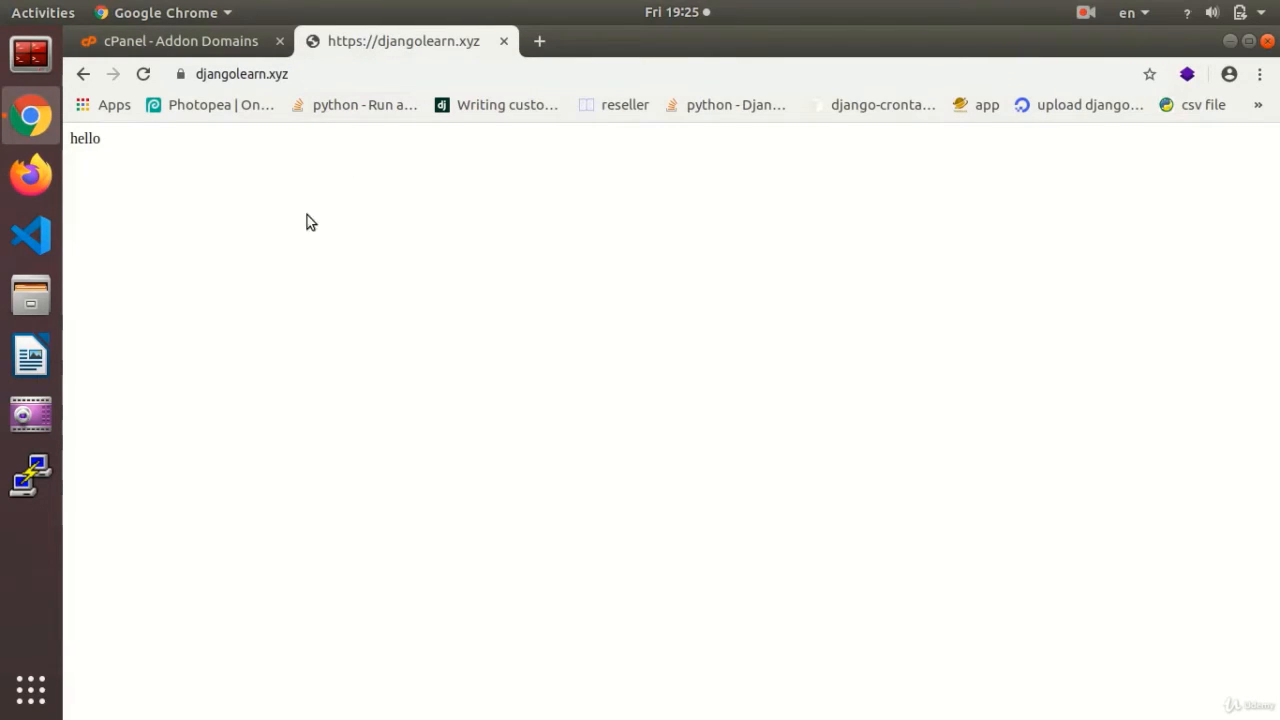
pyautogui.moveTo(416, 252)
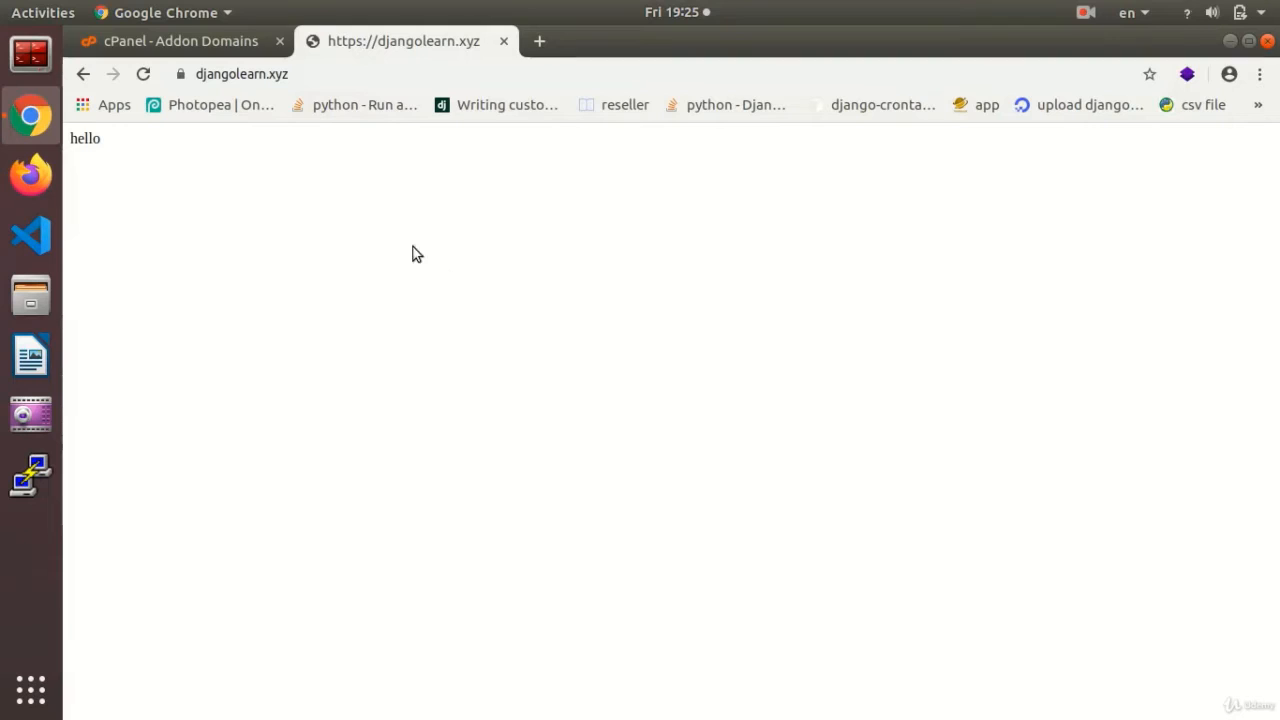
# - Return to the cPanel Addon Domains tab with its empty add-domain form
pyautogui.click(180, 40)
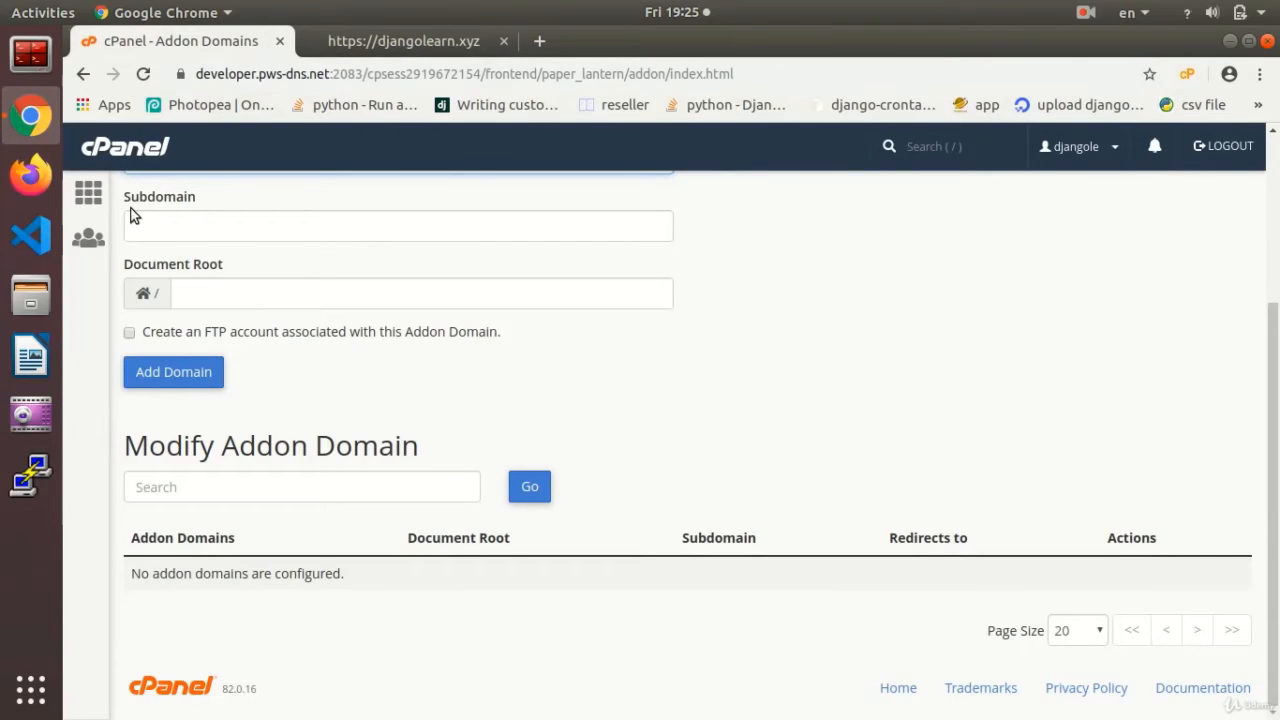
pyautogui.moveTo(490, 468)
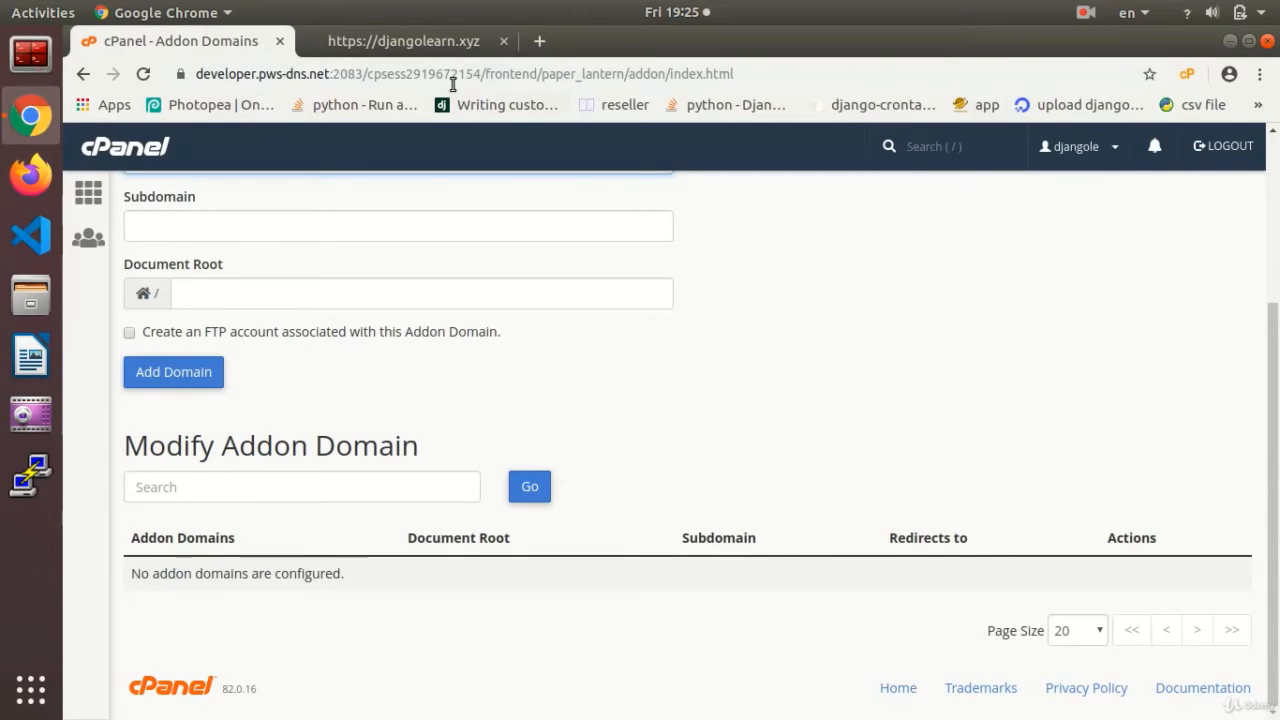
pyautogui.moveTo(360, 404)
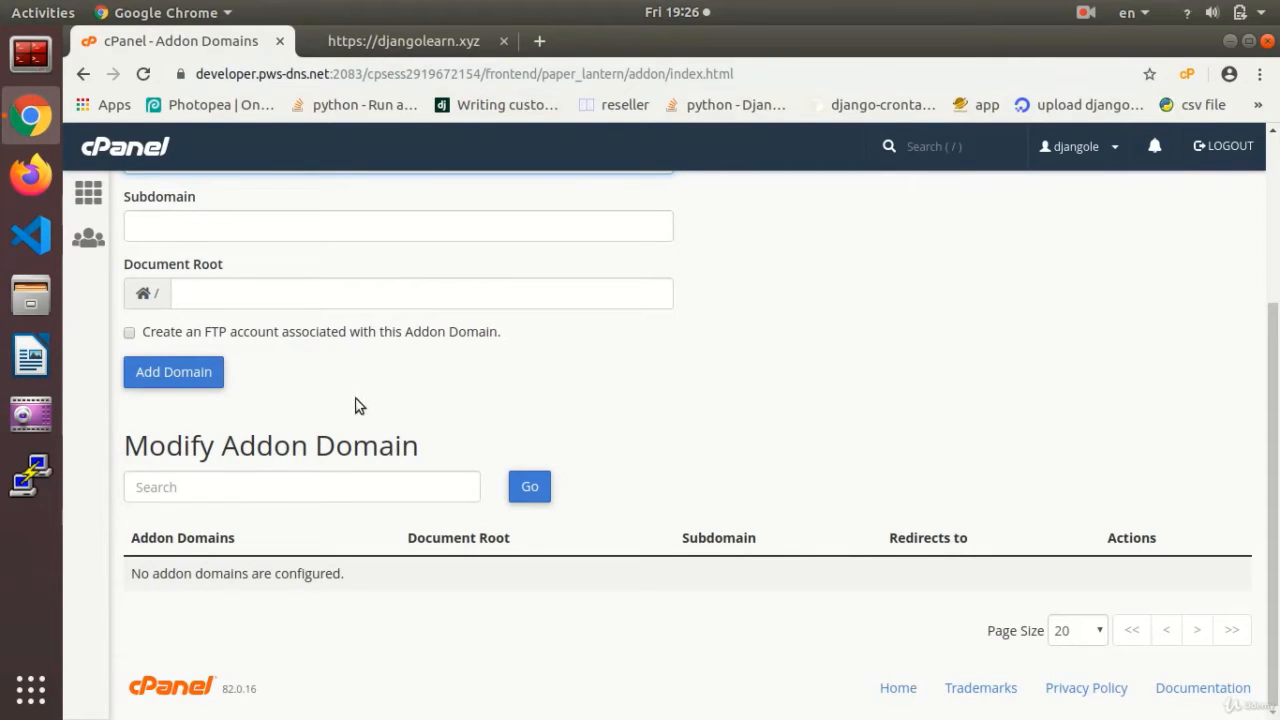
pyautogui.moveTo(518, 326)
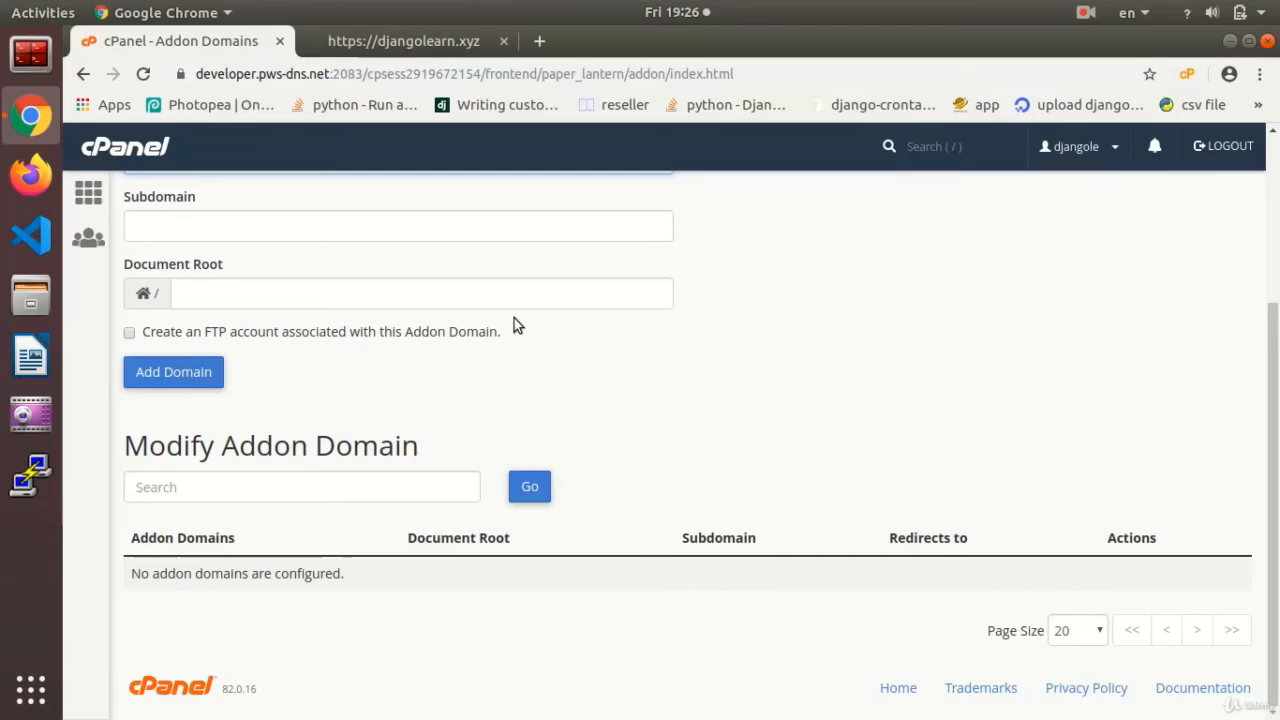
pyautogui.moveTo(516, 344)
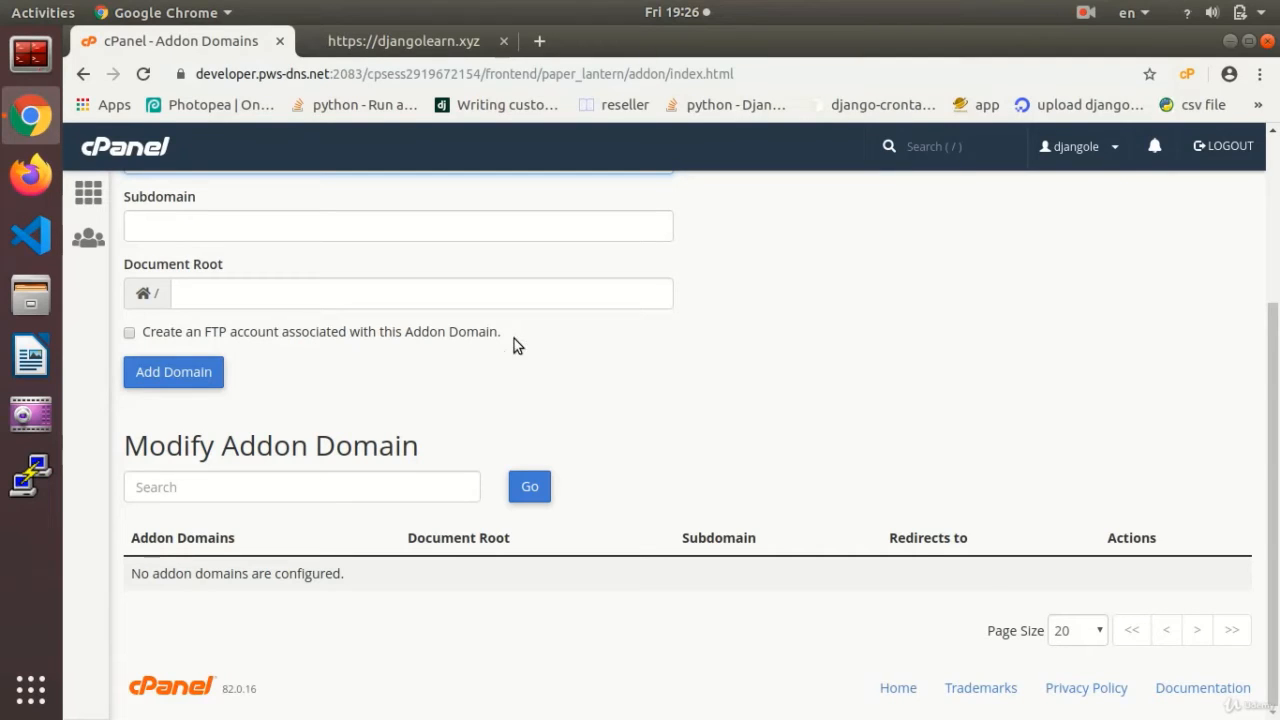
pyautogui.moveTo(544, 344)
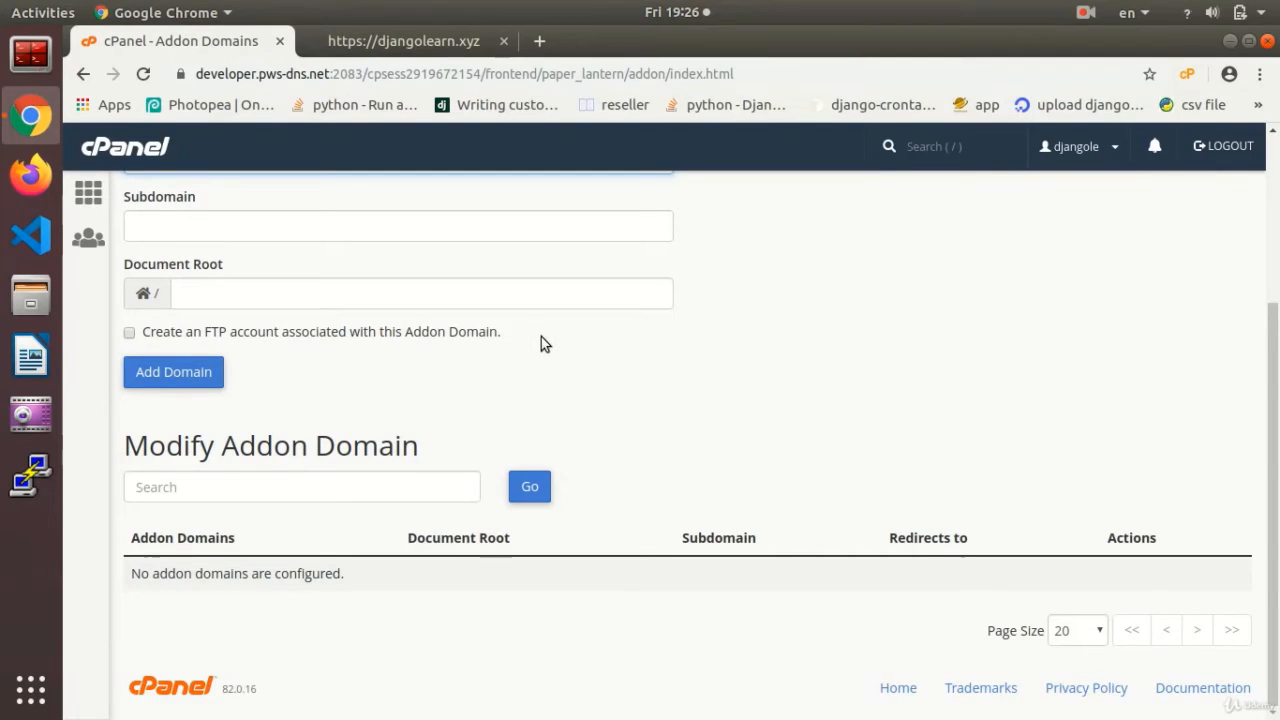
pyautogui.moveTo(96, 124)
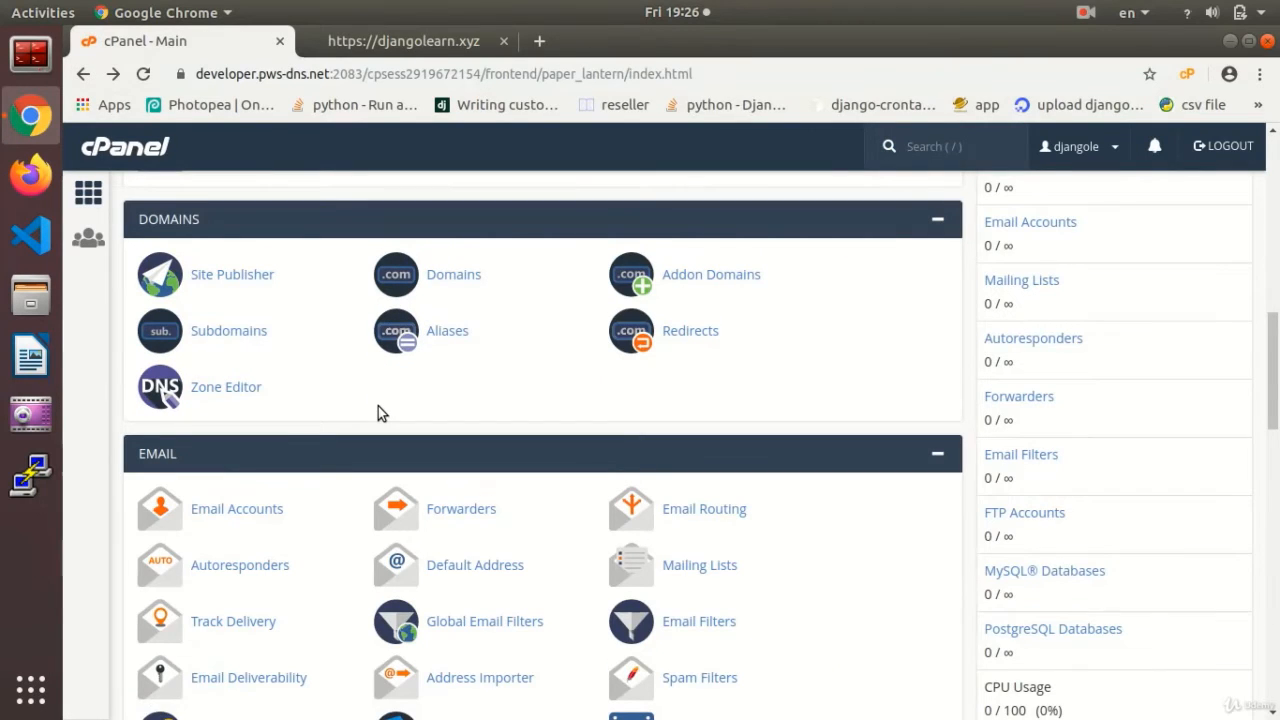
pyautogui.moveTo(316, 468)
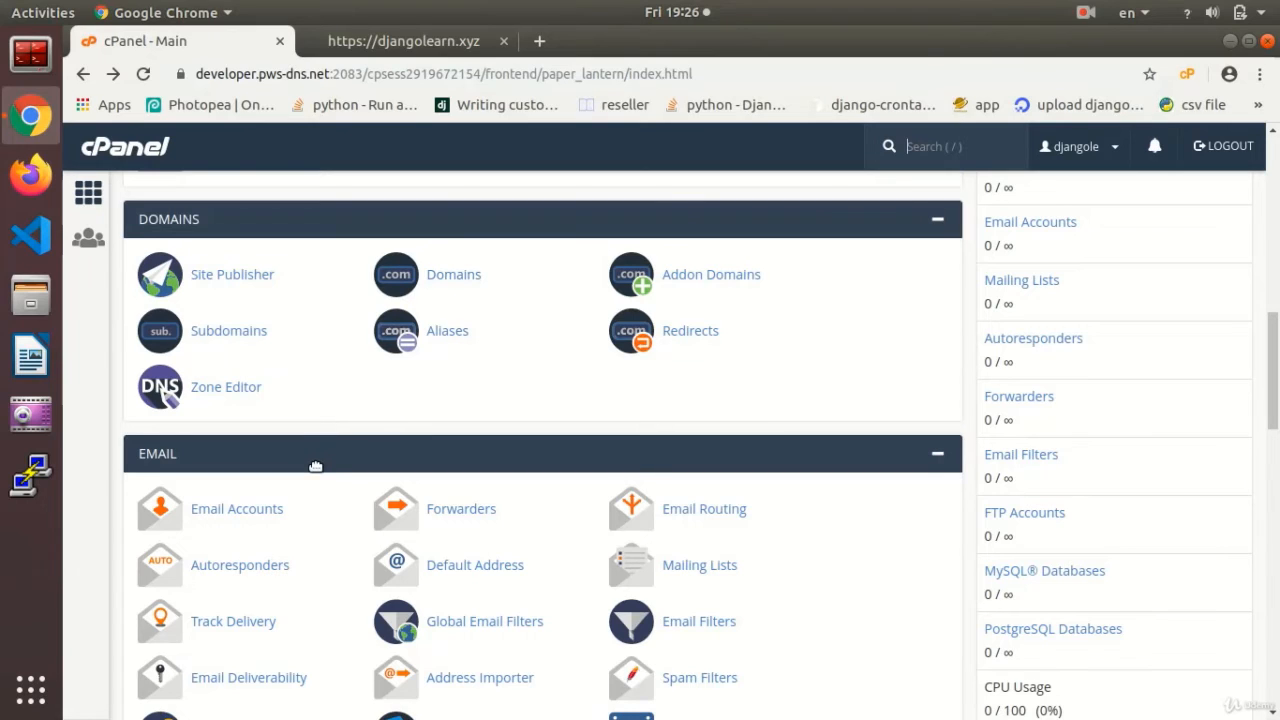
# - Create the subdomain 'test' under djangolearn.xyz from the Subdomains tool
pyautogui.click(228, 330)
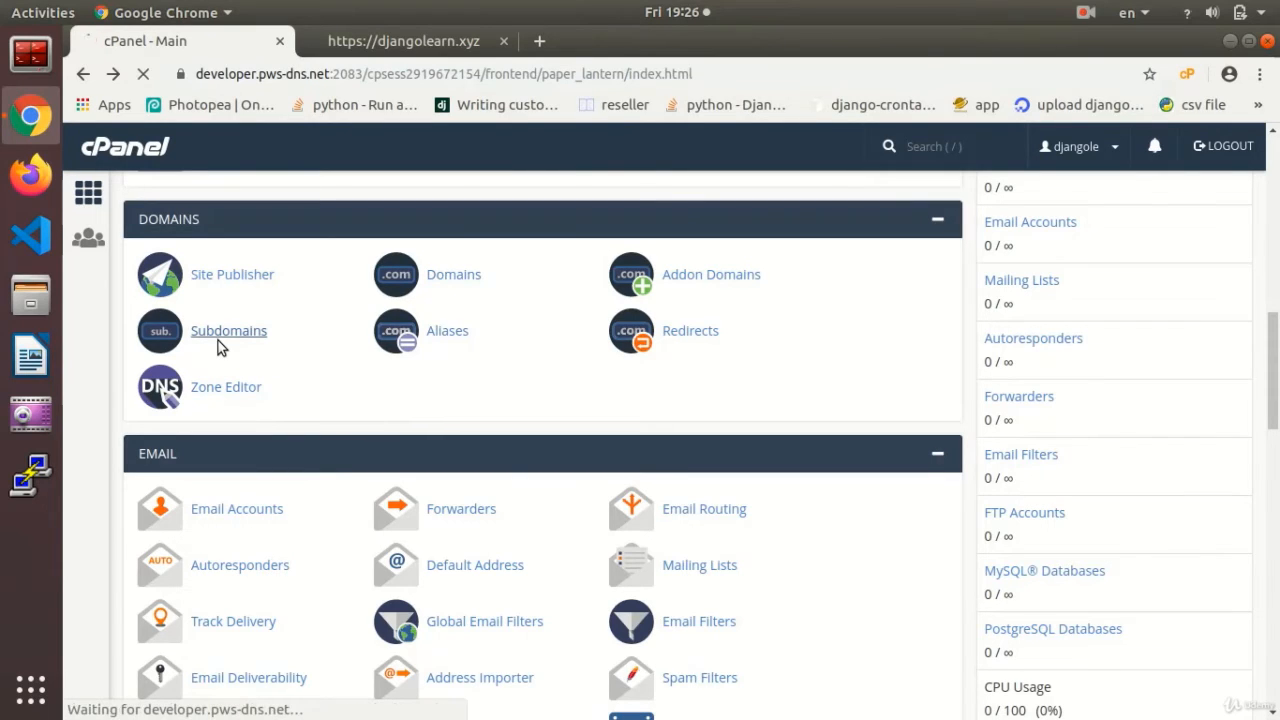
pyautogui.click(228, 330)
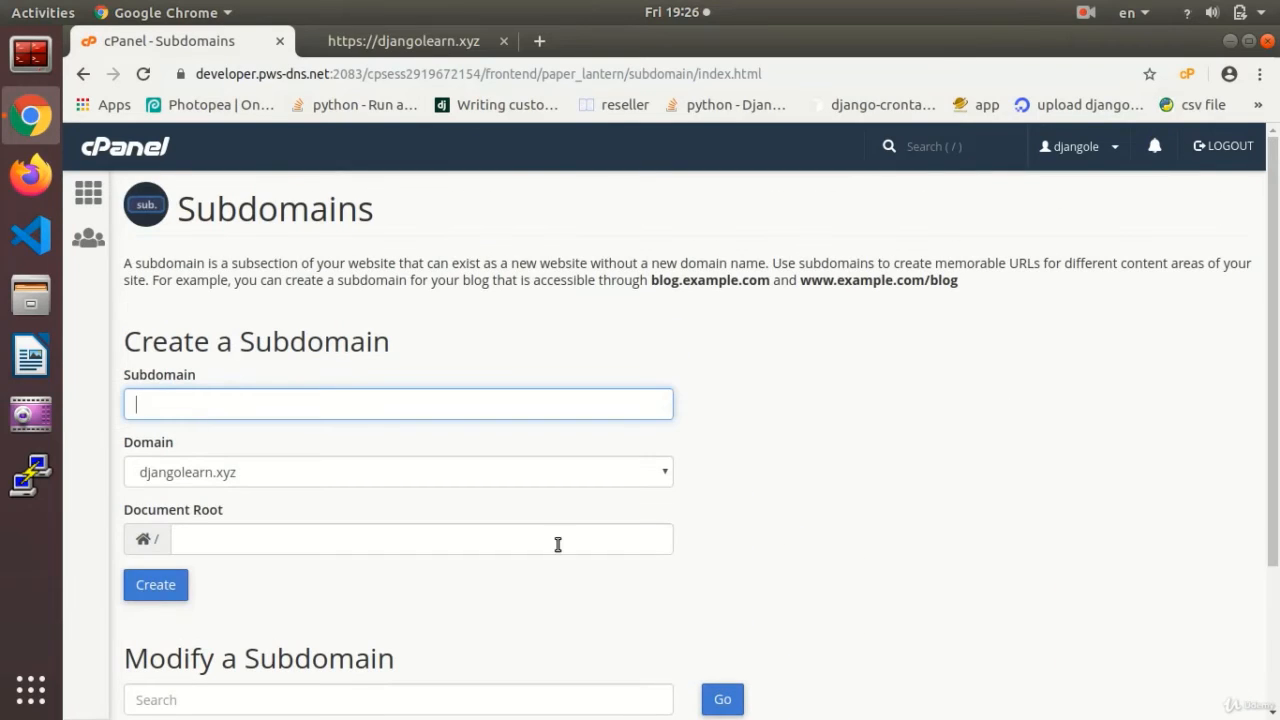
pyautogui.moveTo(844, 512)
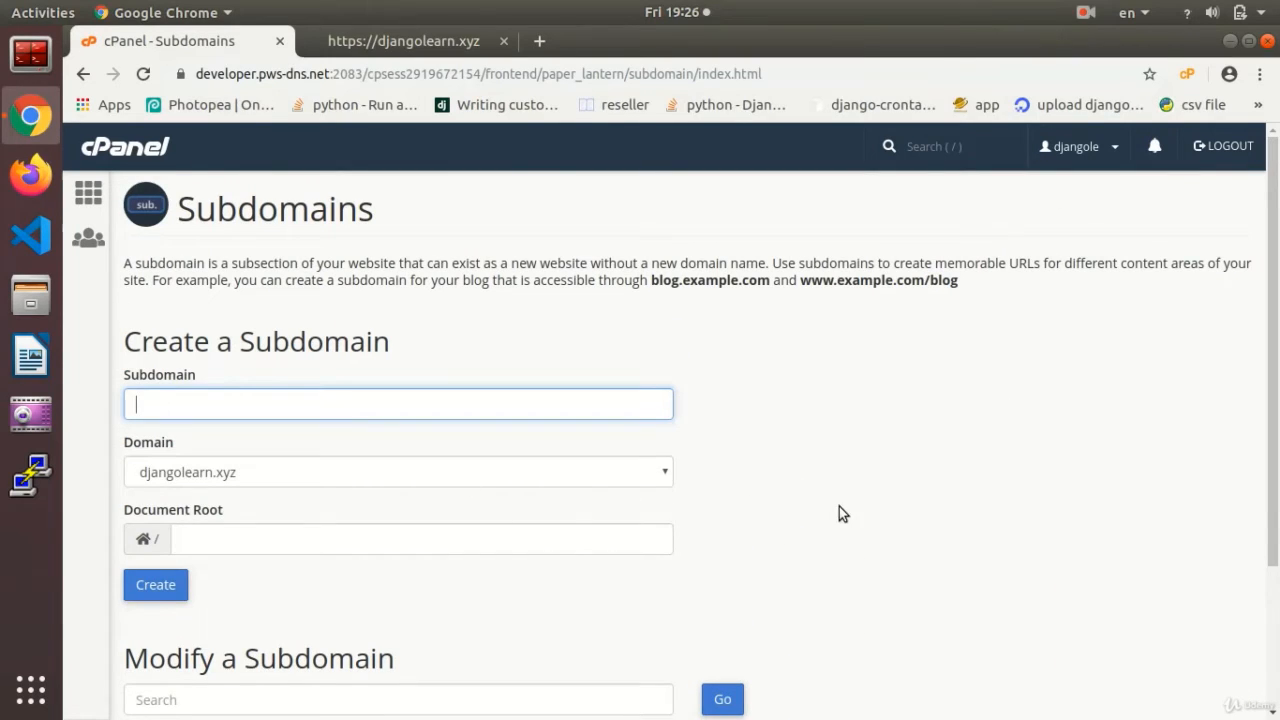
pyautogui.scroll(-3)
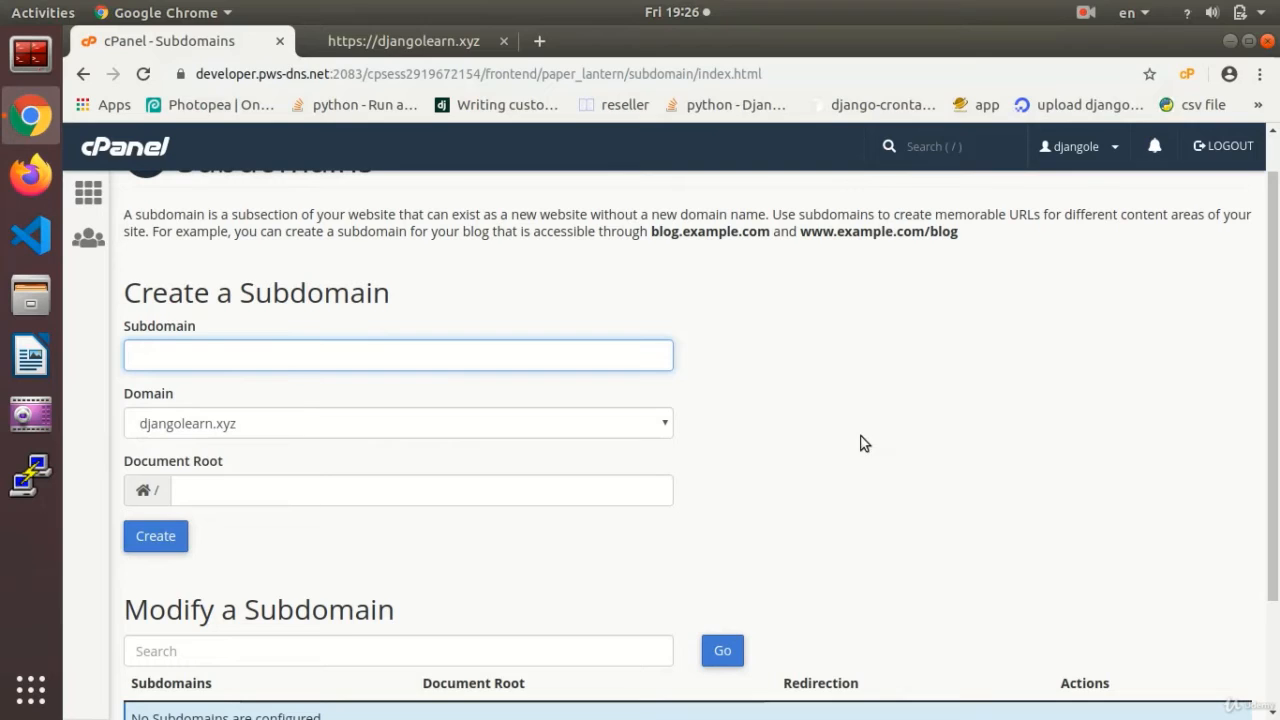
pyautogui.write('test')
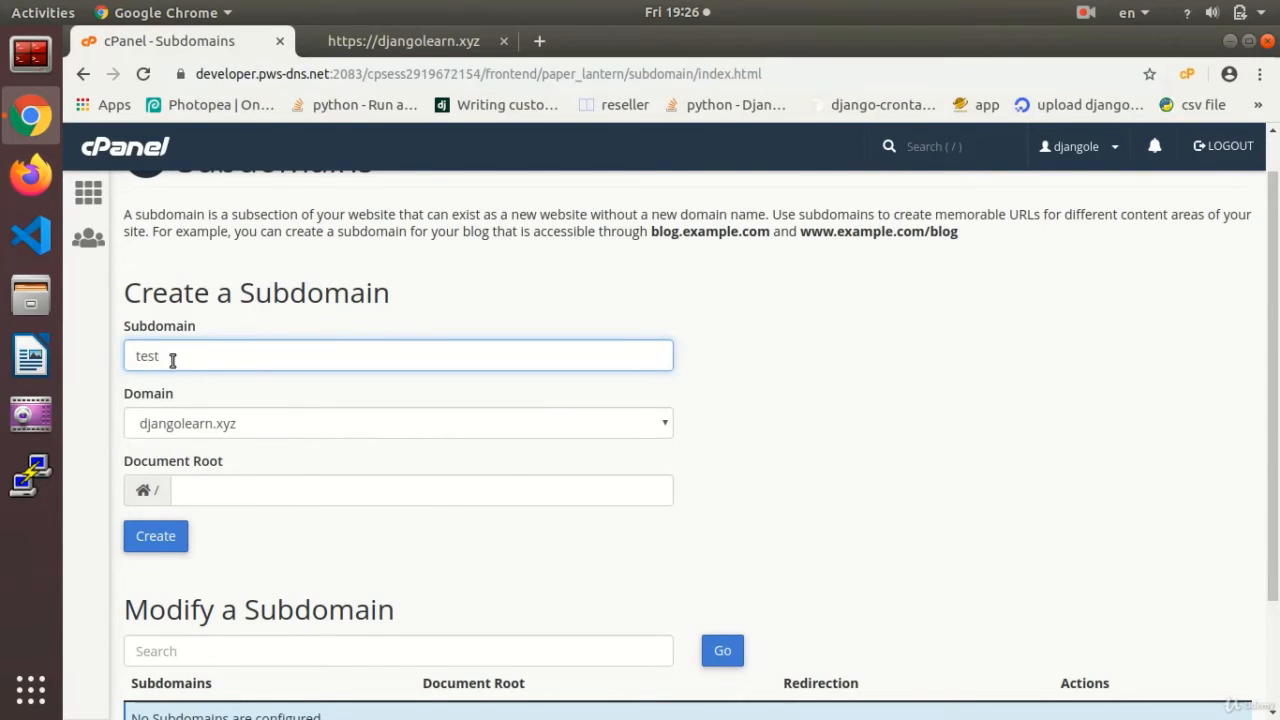
pyautogui.click(156, 536)
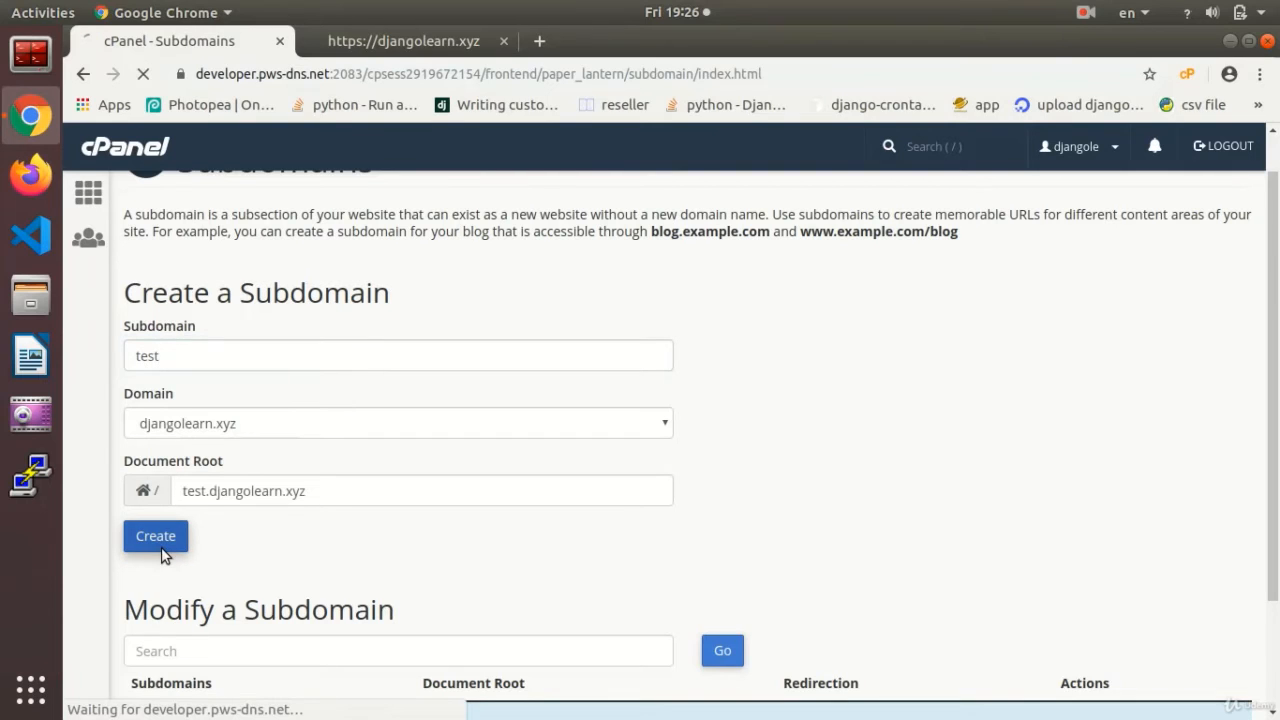
pyautogui.click(156, 536)
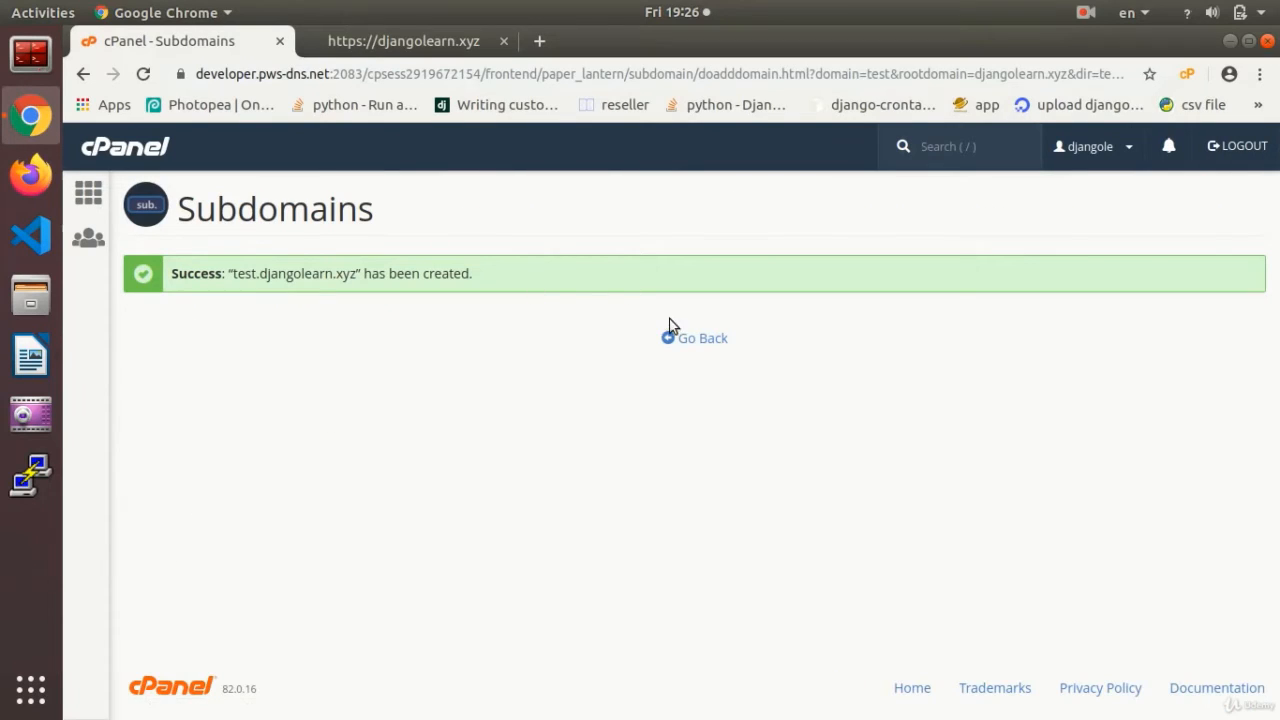
# - Leave the success message and return to the Subdomains page
pyautogui.click(700, 338)
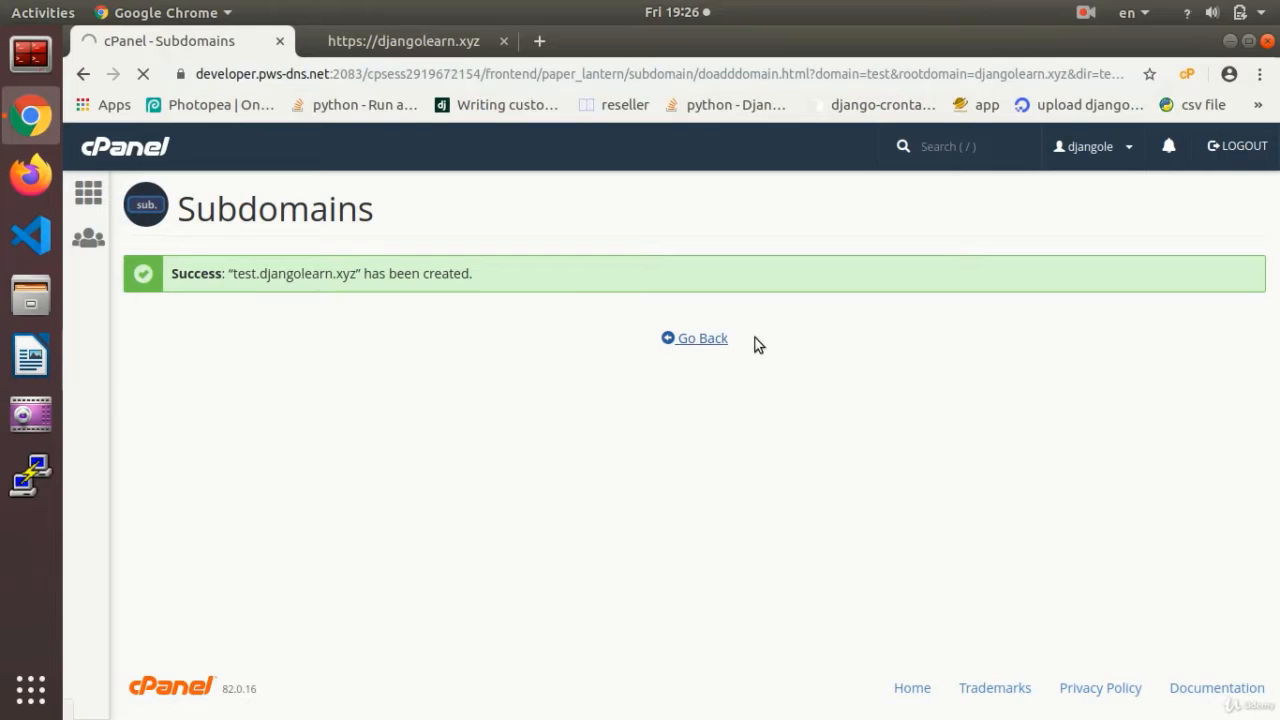
pyautogui.click(700, 338)
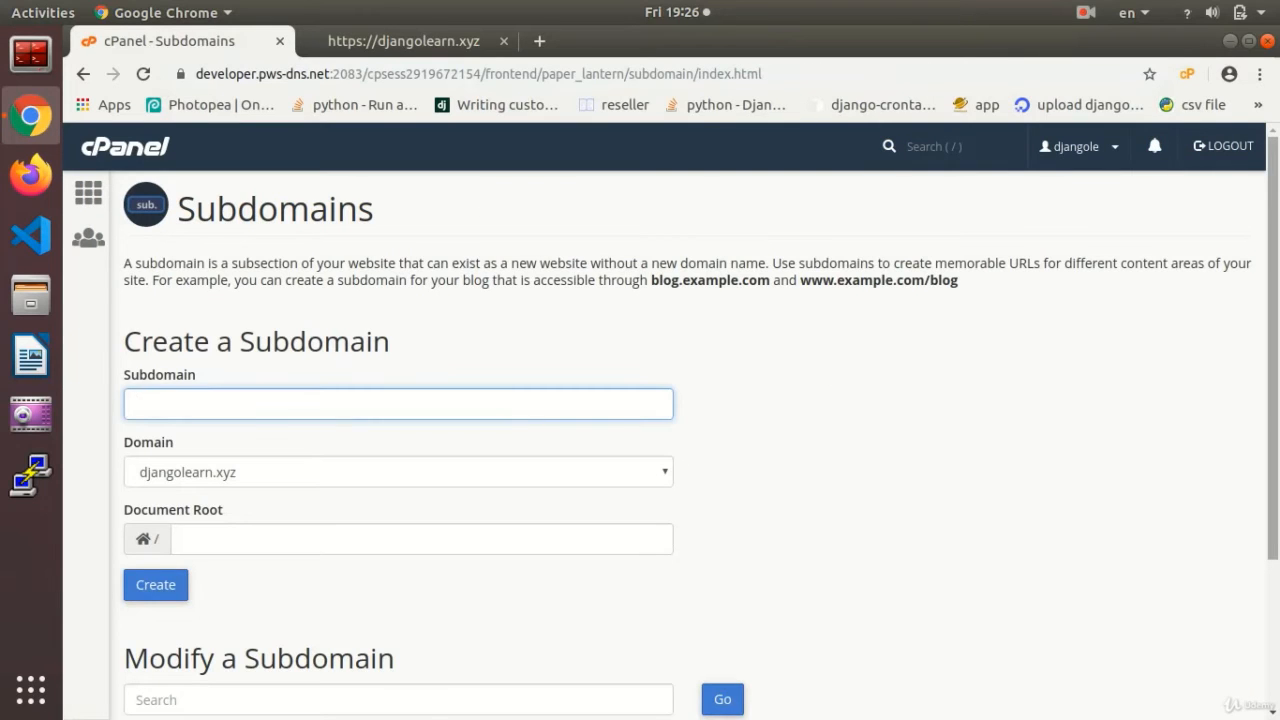
# - Open the test.djangolearn.xyz document root link from Modify a Subdomain in a new tab
pyautogui.scroll(-3)
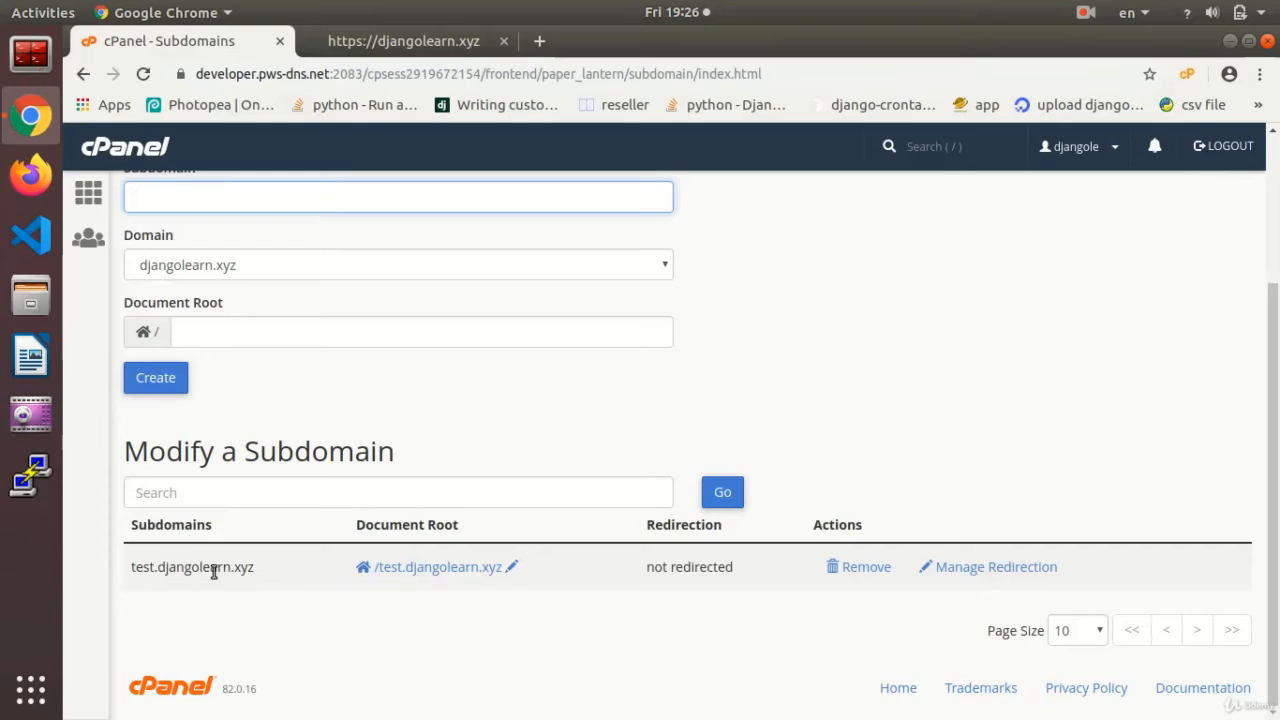
pyautogui.rightClick(436, 568)
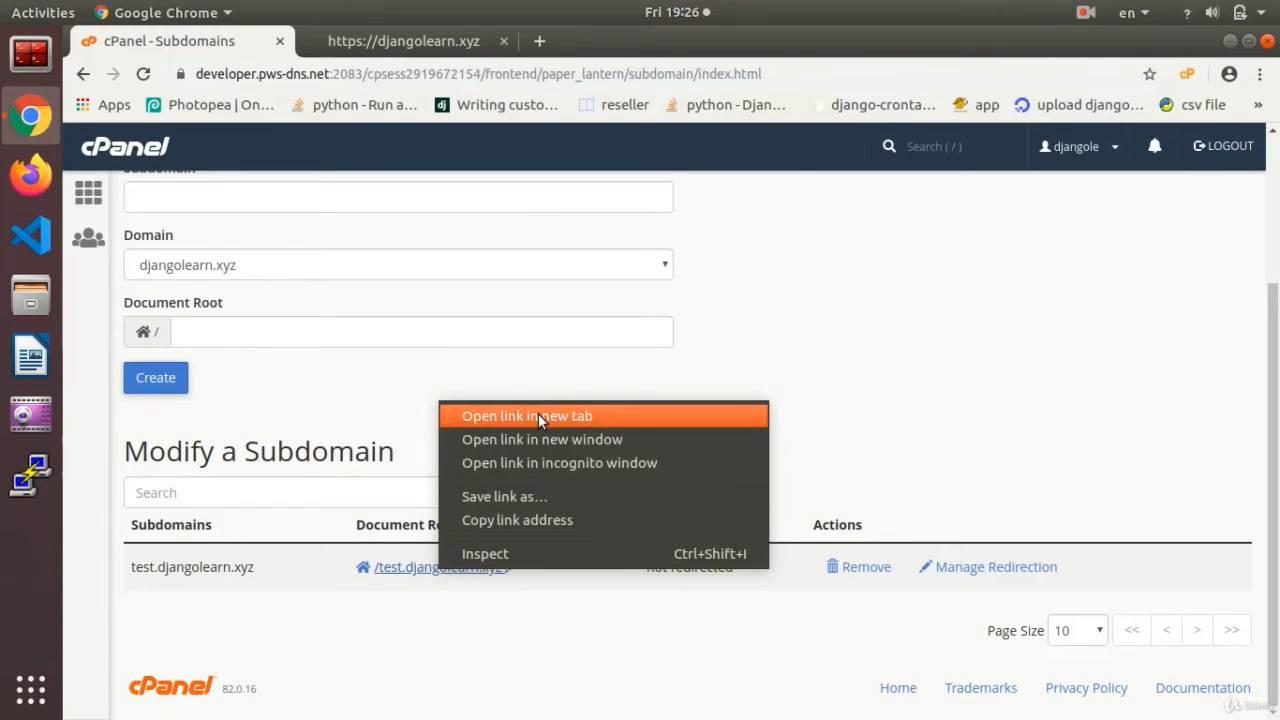
pyautogui.click(528, 414)
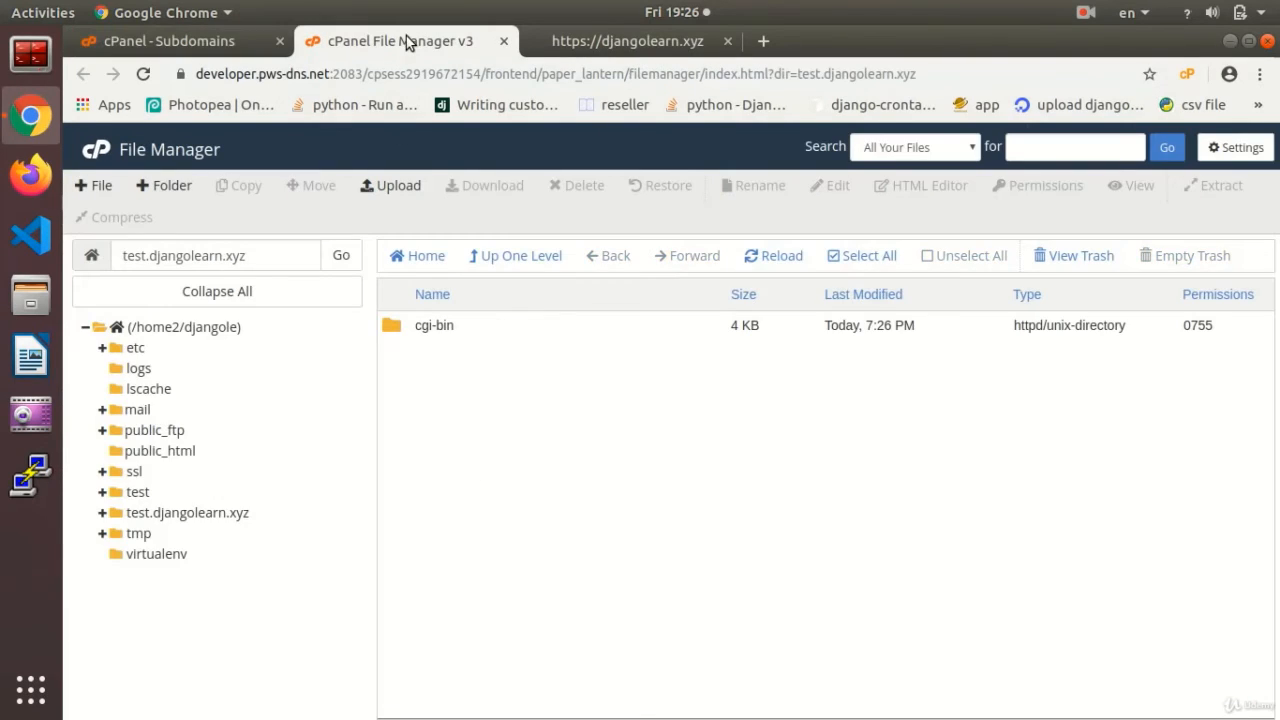
pyautogui.moveTo(980, 560)
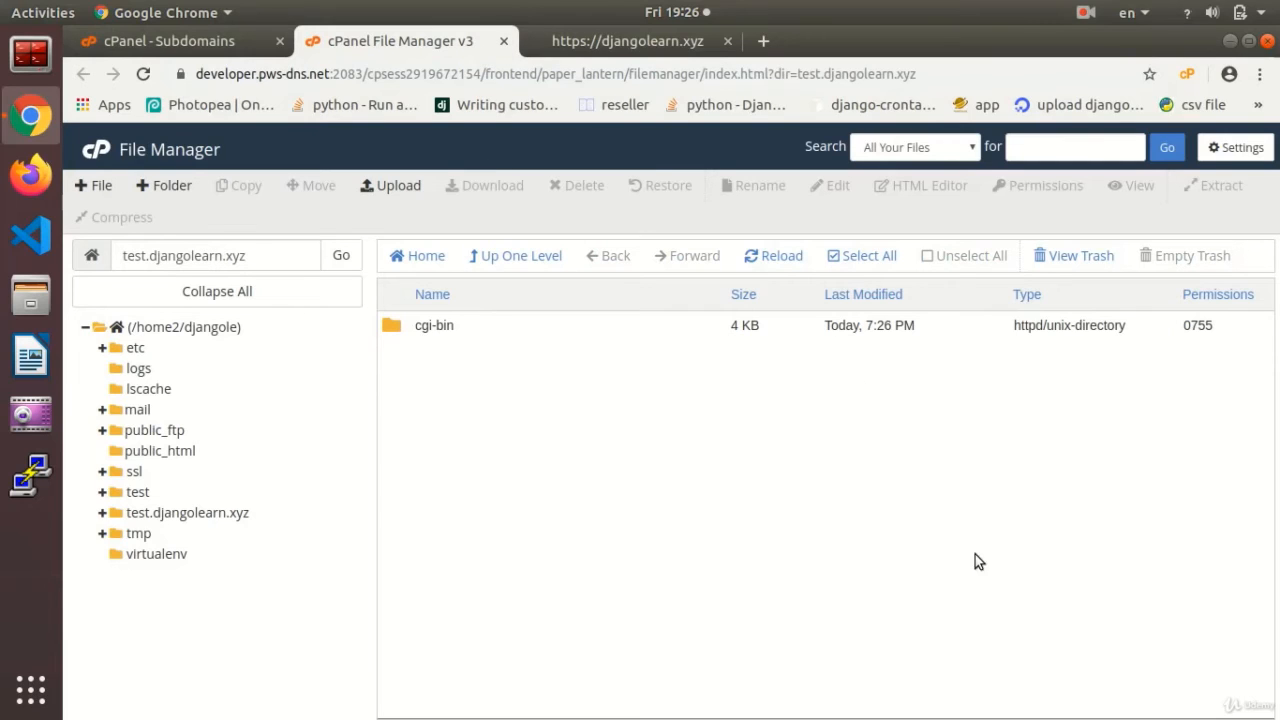
# - Check the folder in File Manager (only cgi-bin), then return to the cPanel home page
pyautogui.click(168, 40)
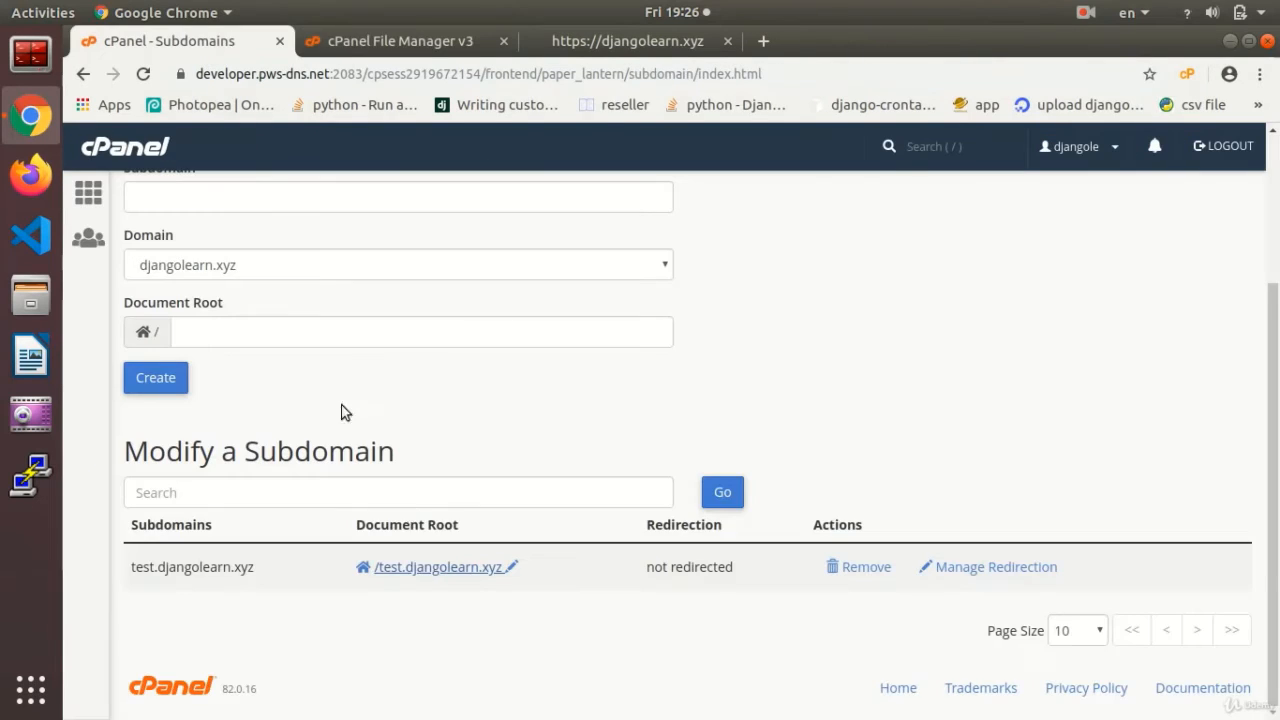
pyautogui.click(400, 40)
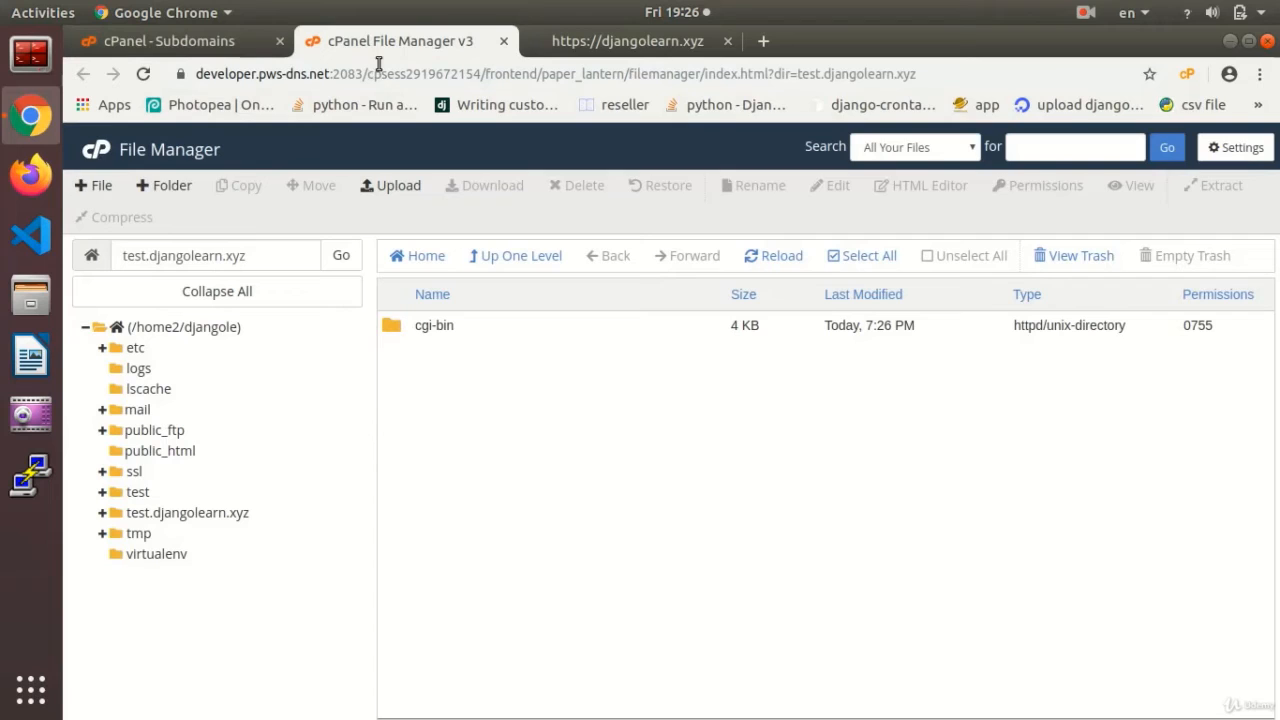
pyautogui.click(170, 40)
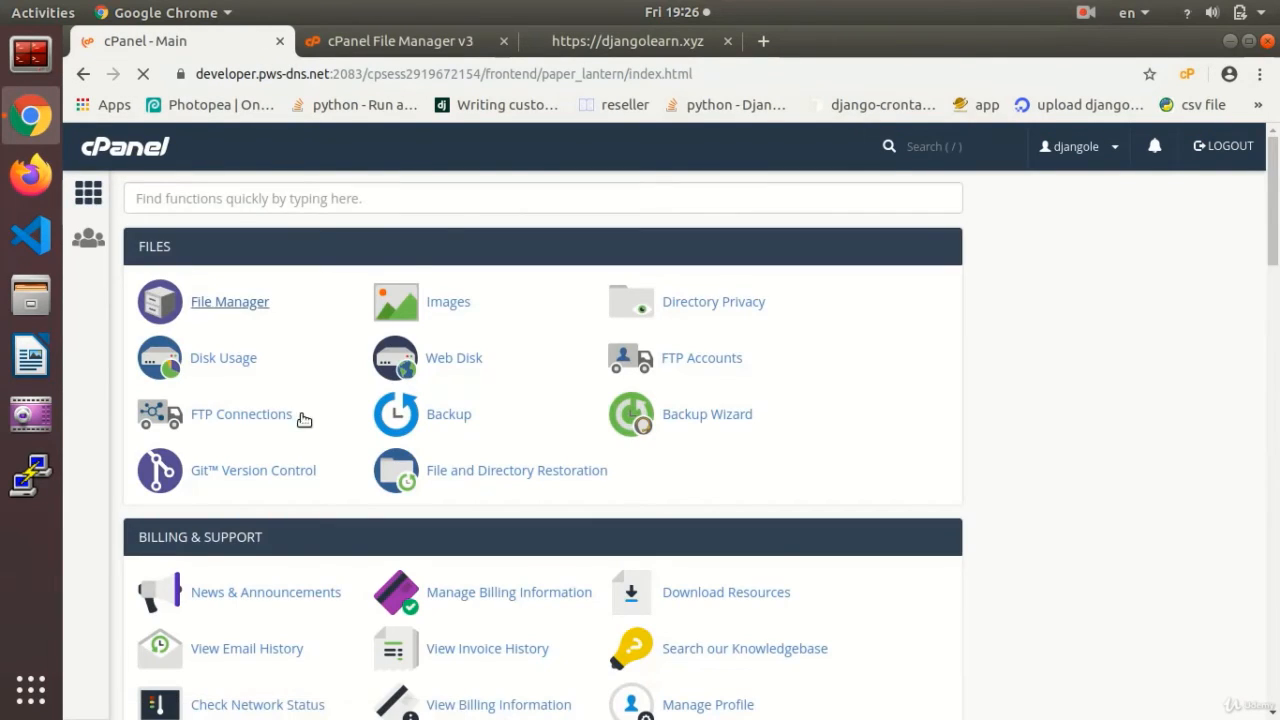
# - Browse File Manager into the test.djangolearn.xyz folder, which holds only cgi-bin
pyautogui.click(228, 300)
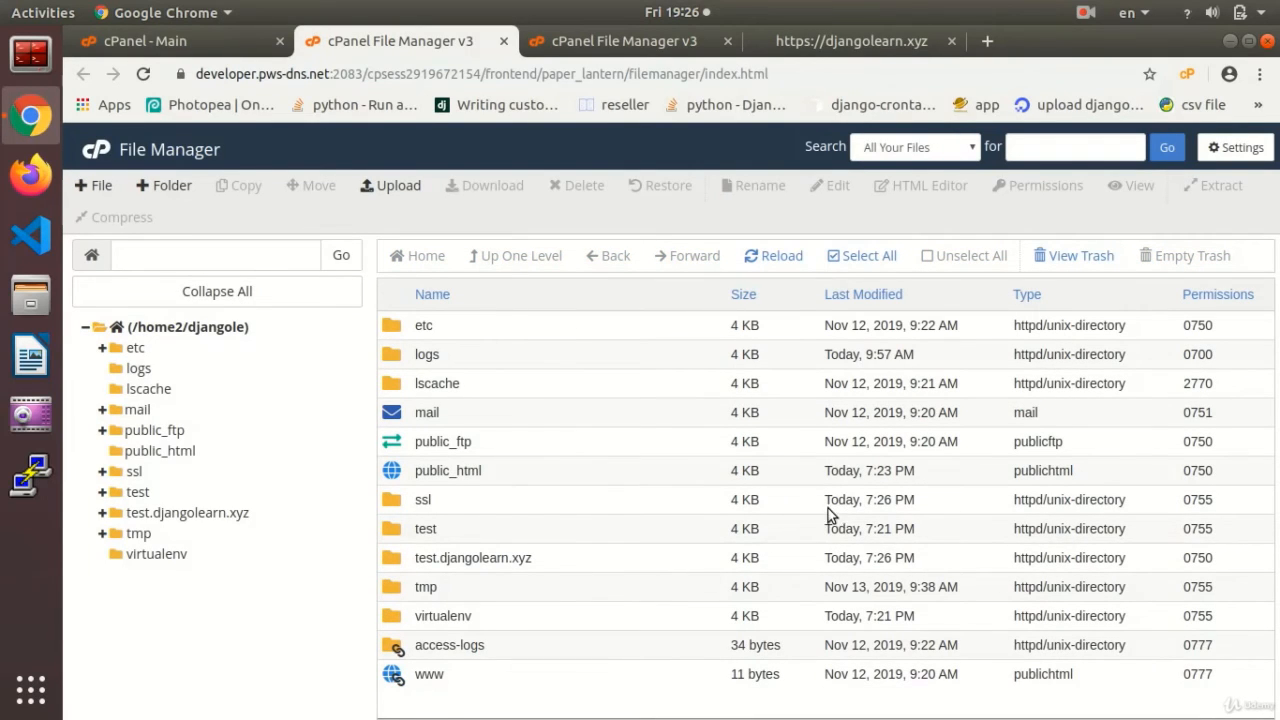
pyautogui.moveTo(444, 572)
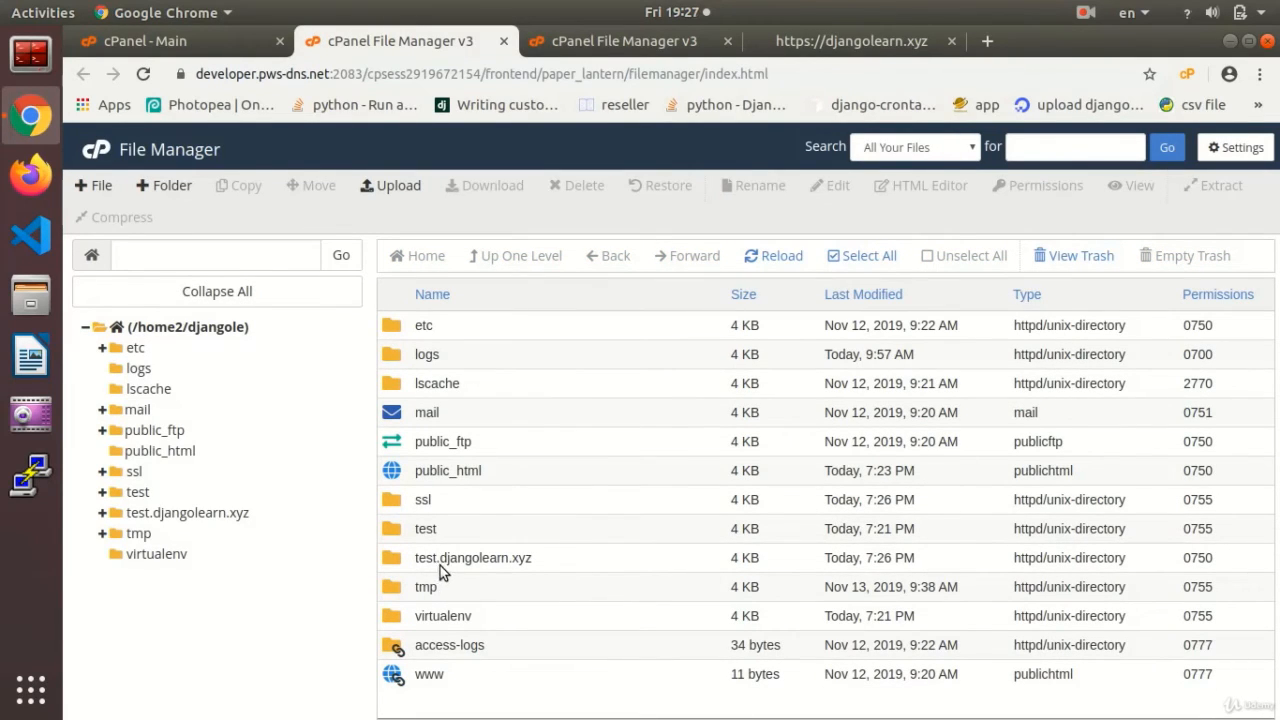
pyautogui.doubleClick(472, 556)
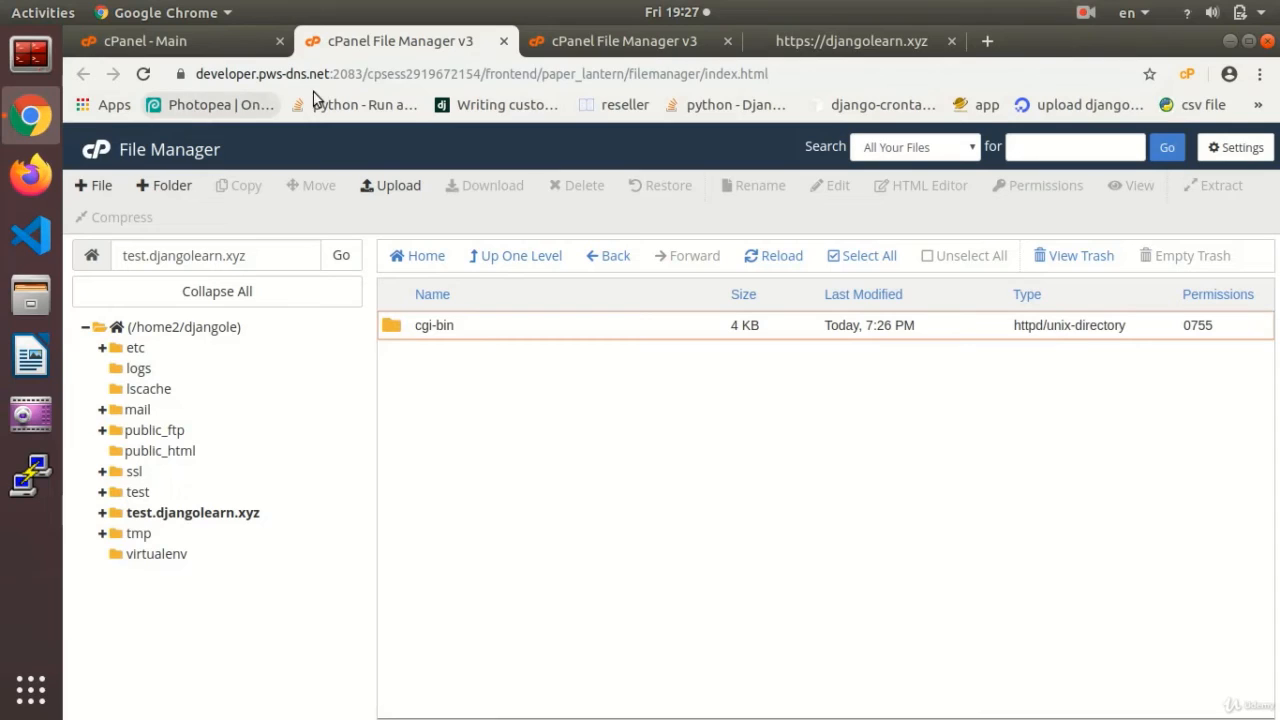
pyautogui.click(160, 40)
pyautogui.write('test.djanf')
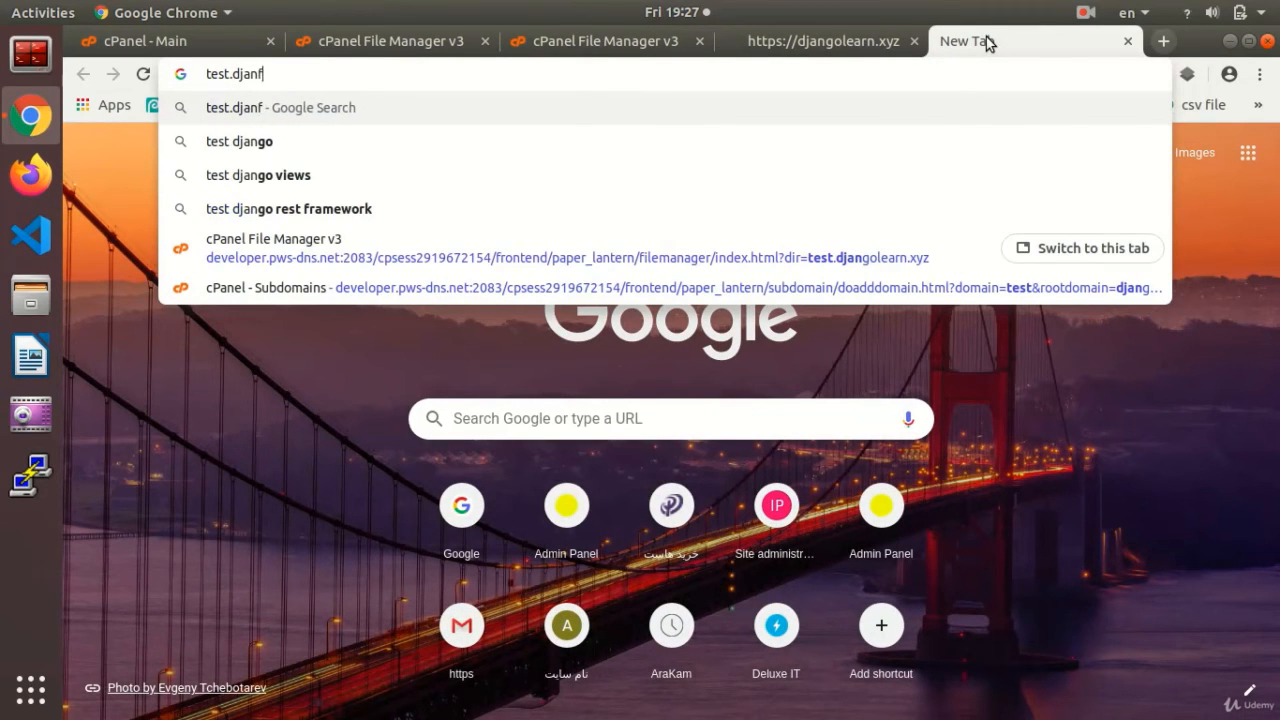
# - Load test.djangolearn.xyz in a new tab, showing its default Index of / with cgi-bin
pyautogui.write('go')
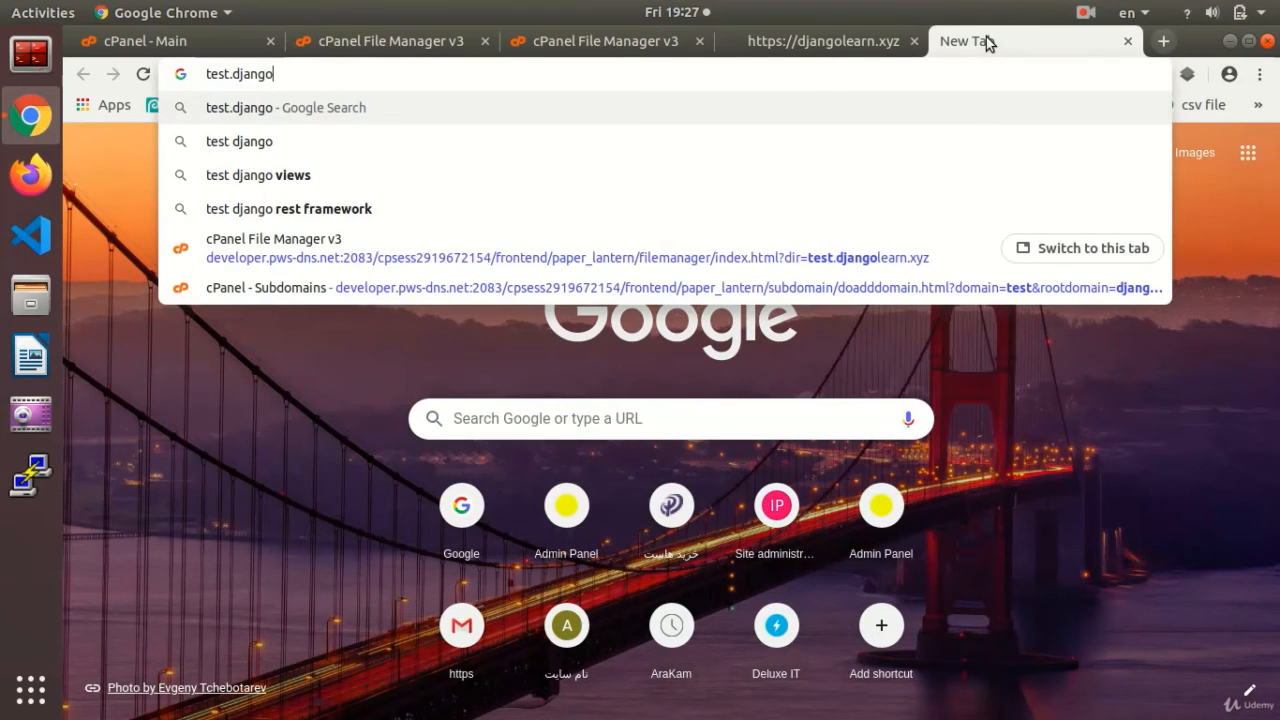
pyautogui.write('learn.')
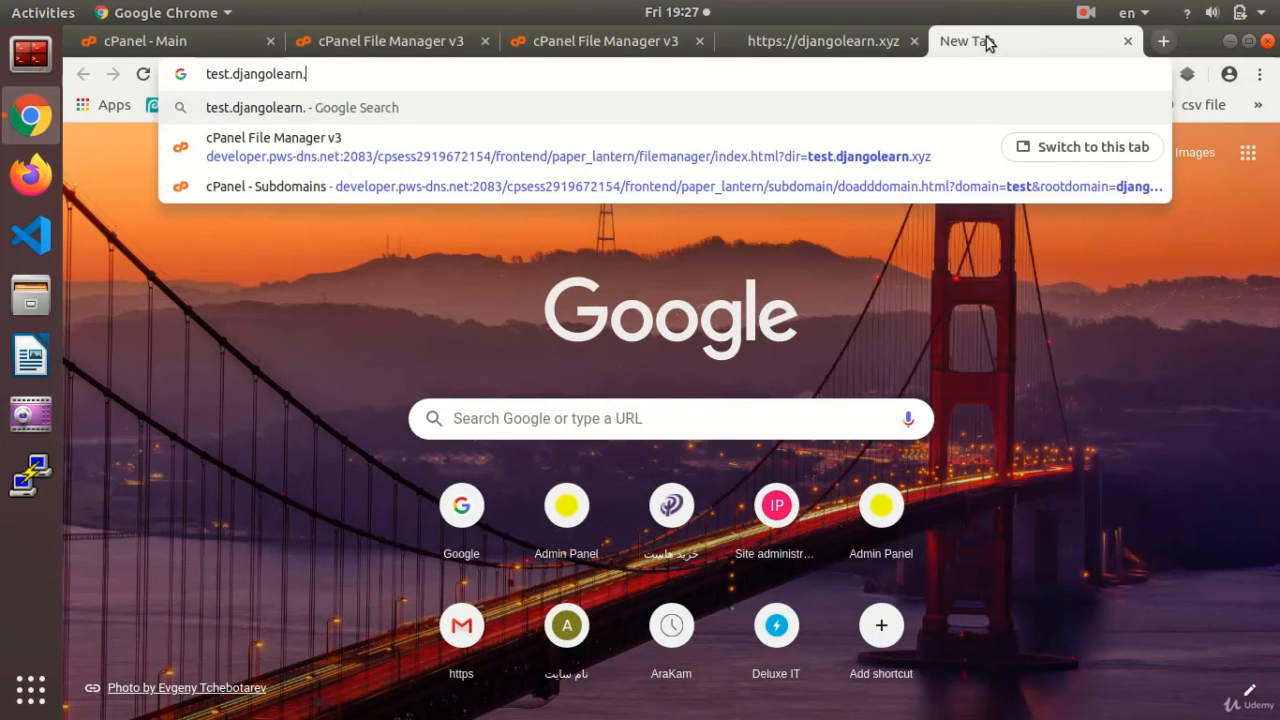
pyautogui.press('Return')
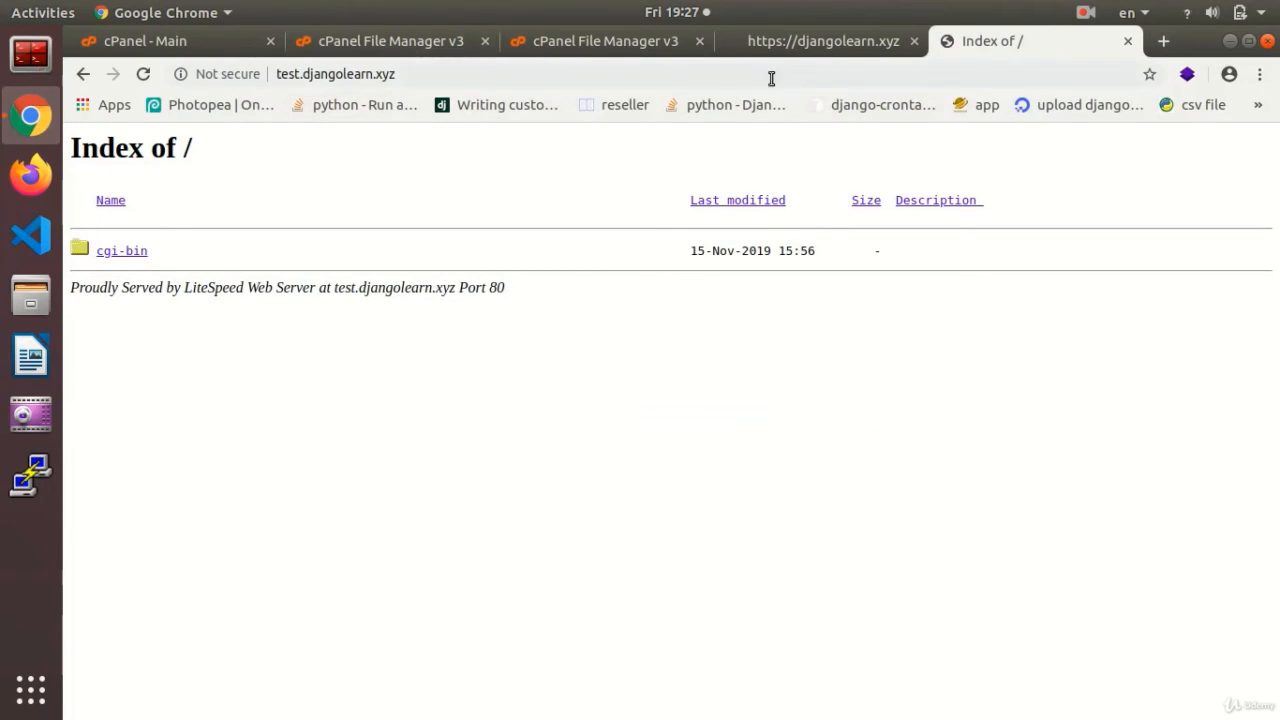
pyautogui.moveTo(332, 98)
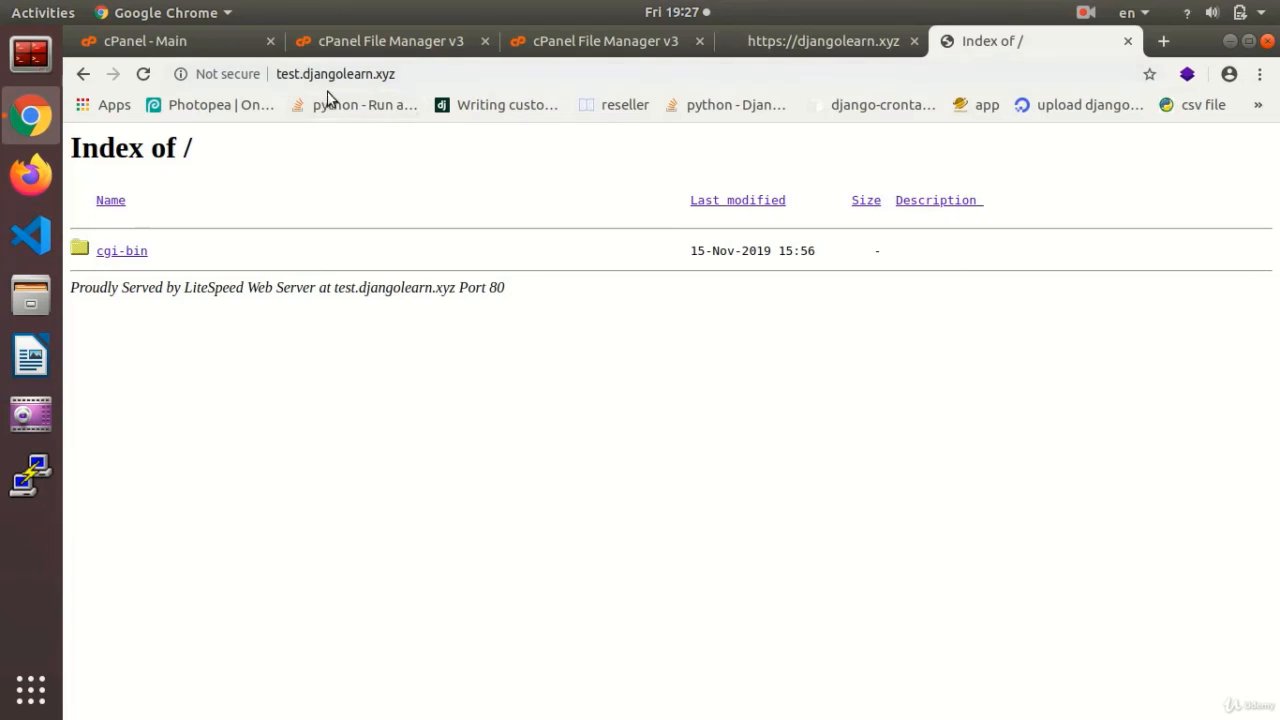
pyautogui.moveTo(124, 216)
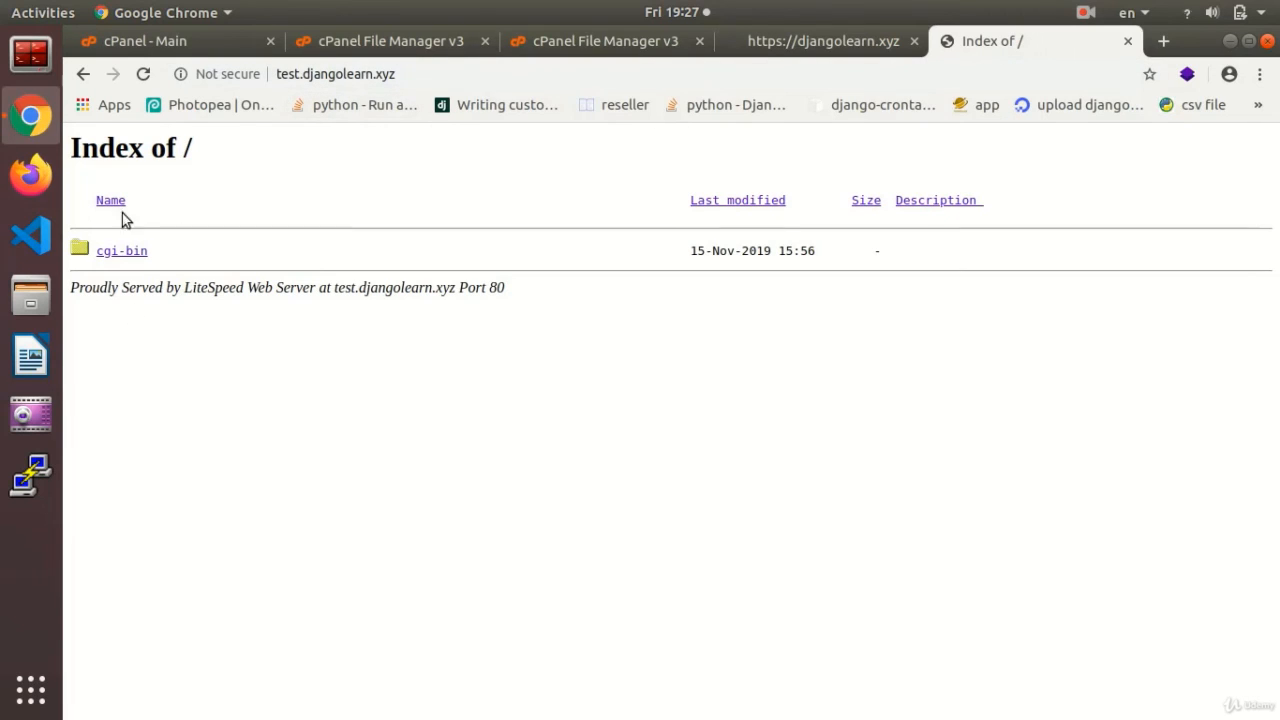
# - Compare the main site's hello page with the subdomain's index by switching between their tabs
pyautogui.click(822, 40)
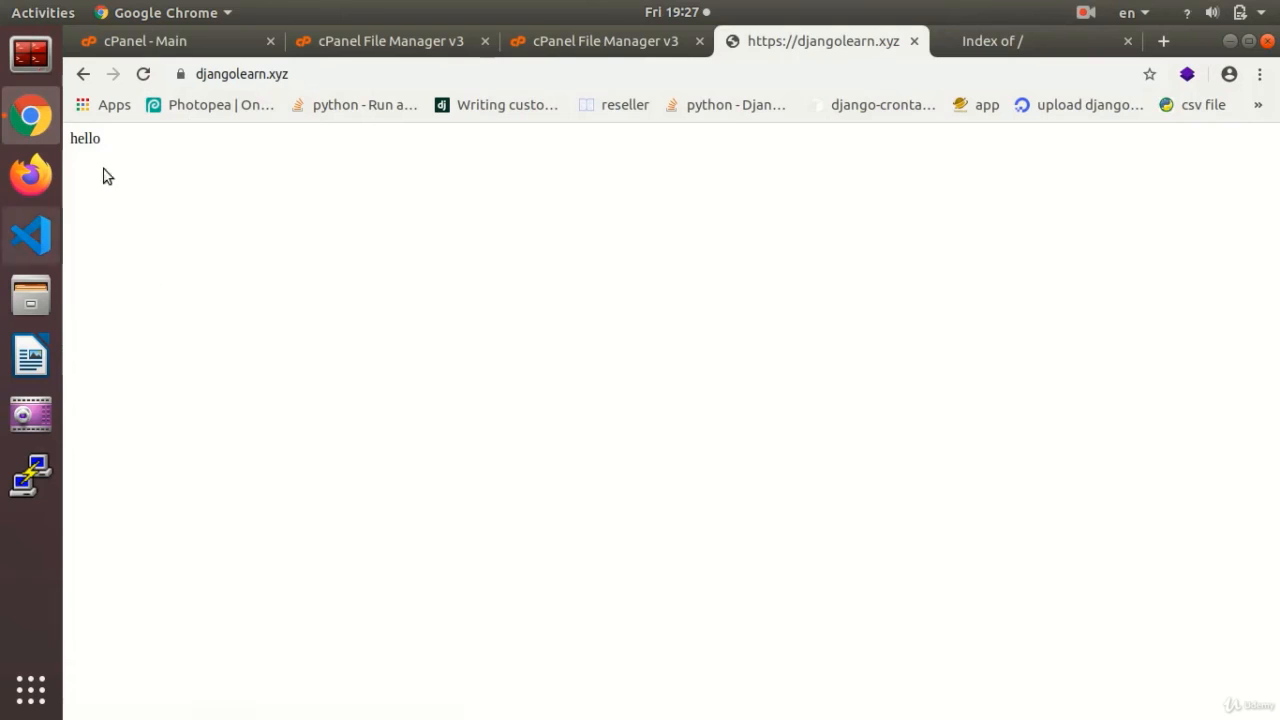
pyautogui.click(1036, 40)
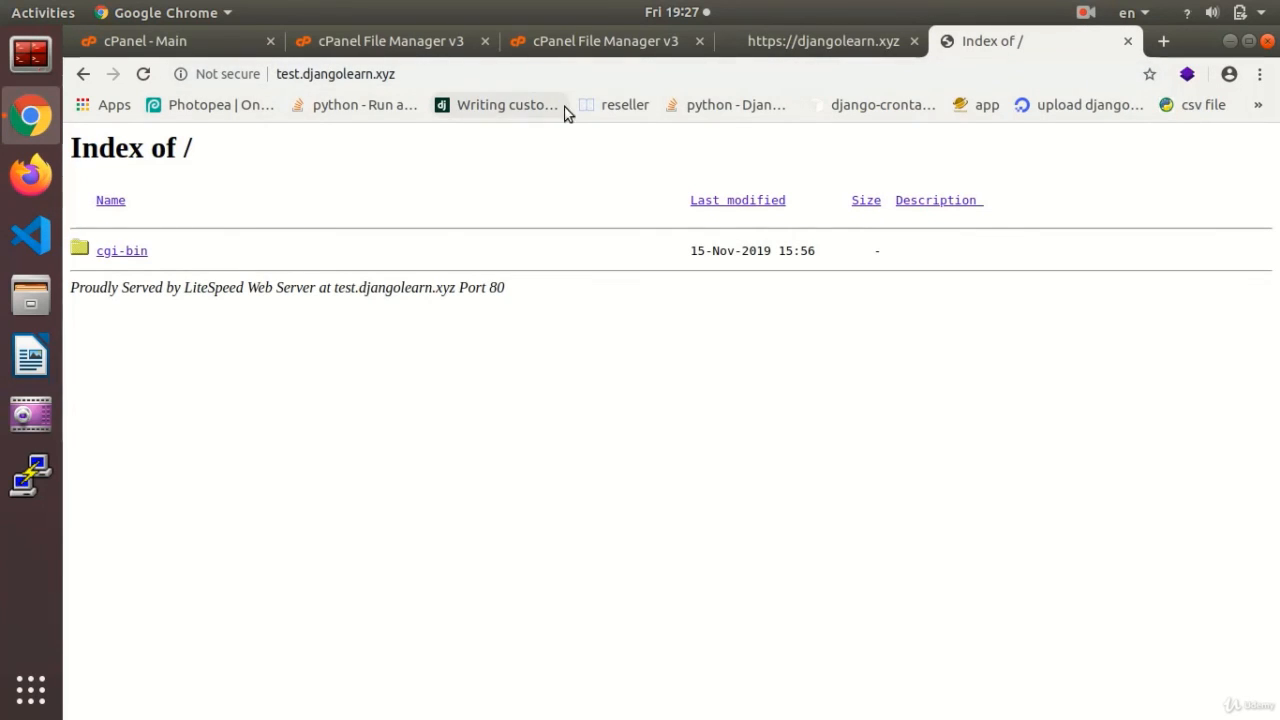
pyautogui.click(820, 40)
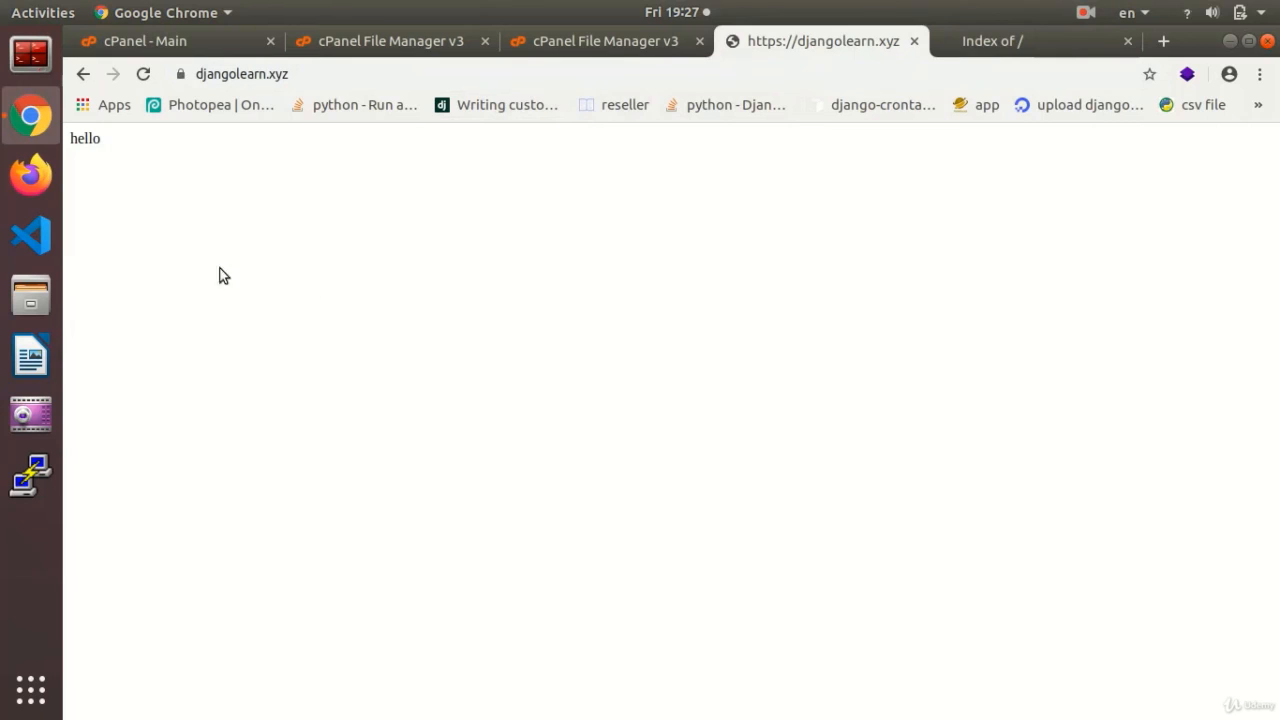
pyautogui.moveTo(992, 40)
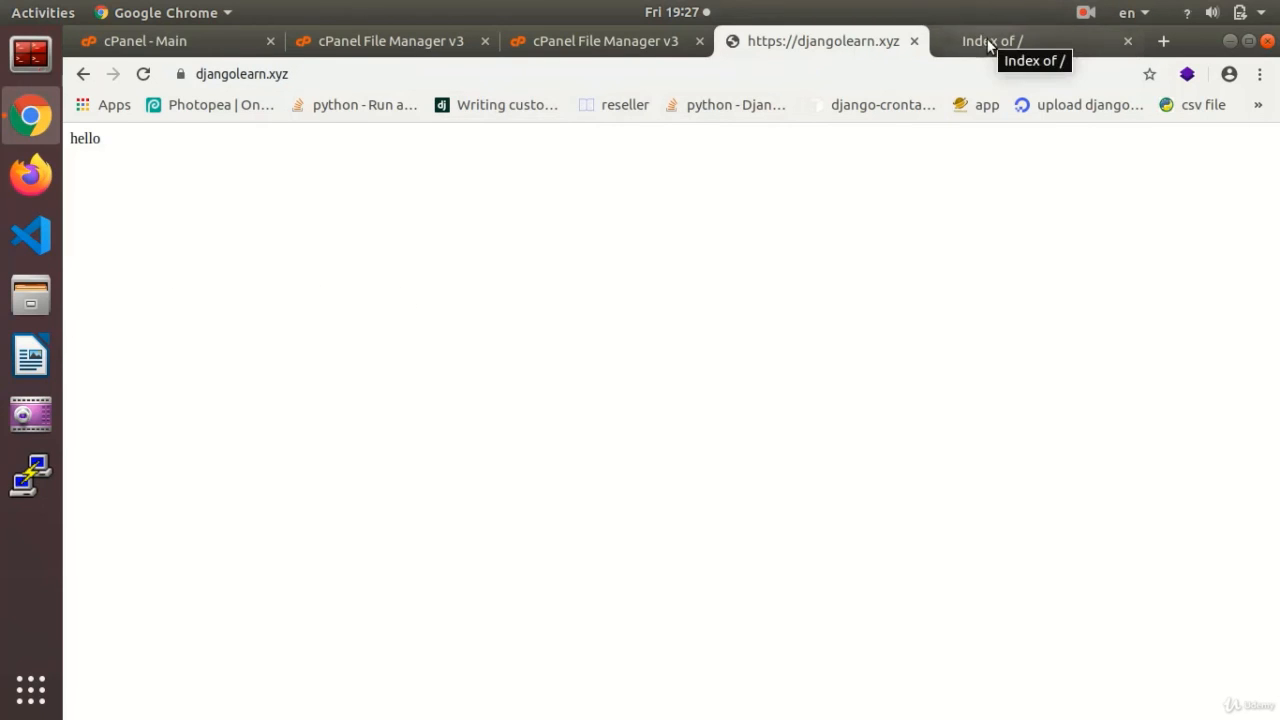
pyautogui.moveTo(170, 182)
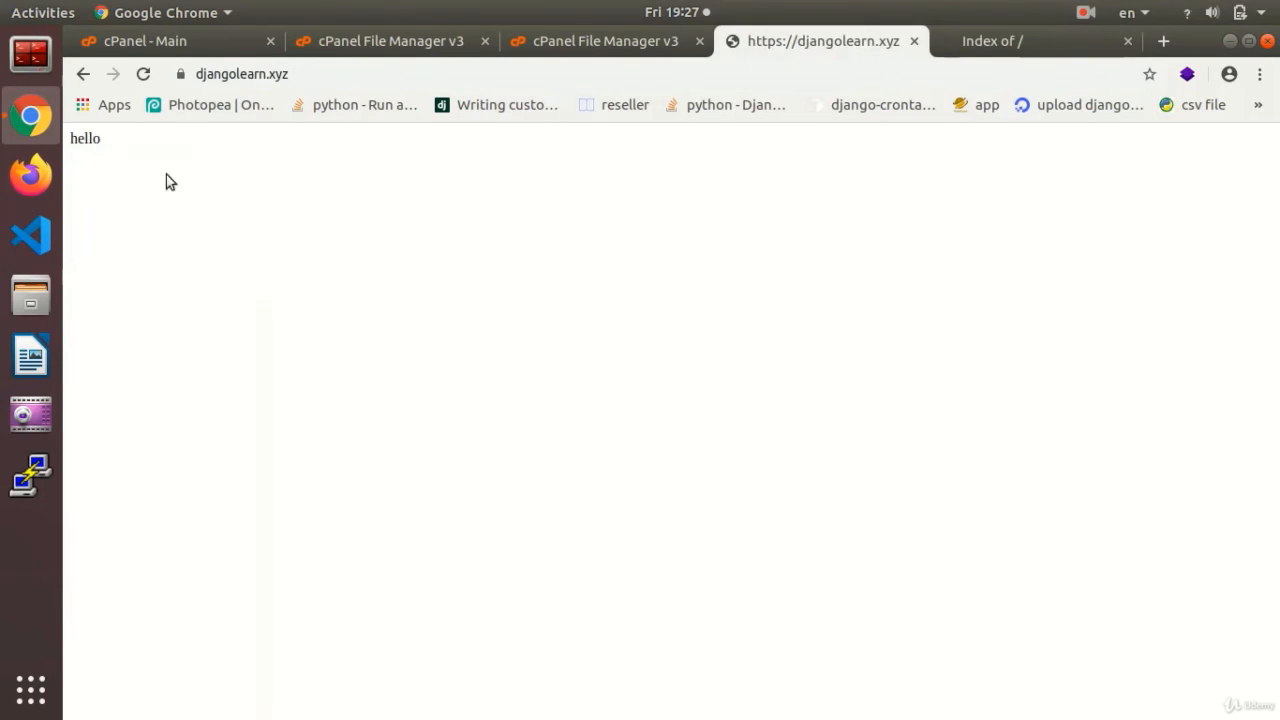
pyautogui.moveTo(898, 112)
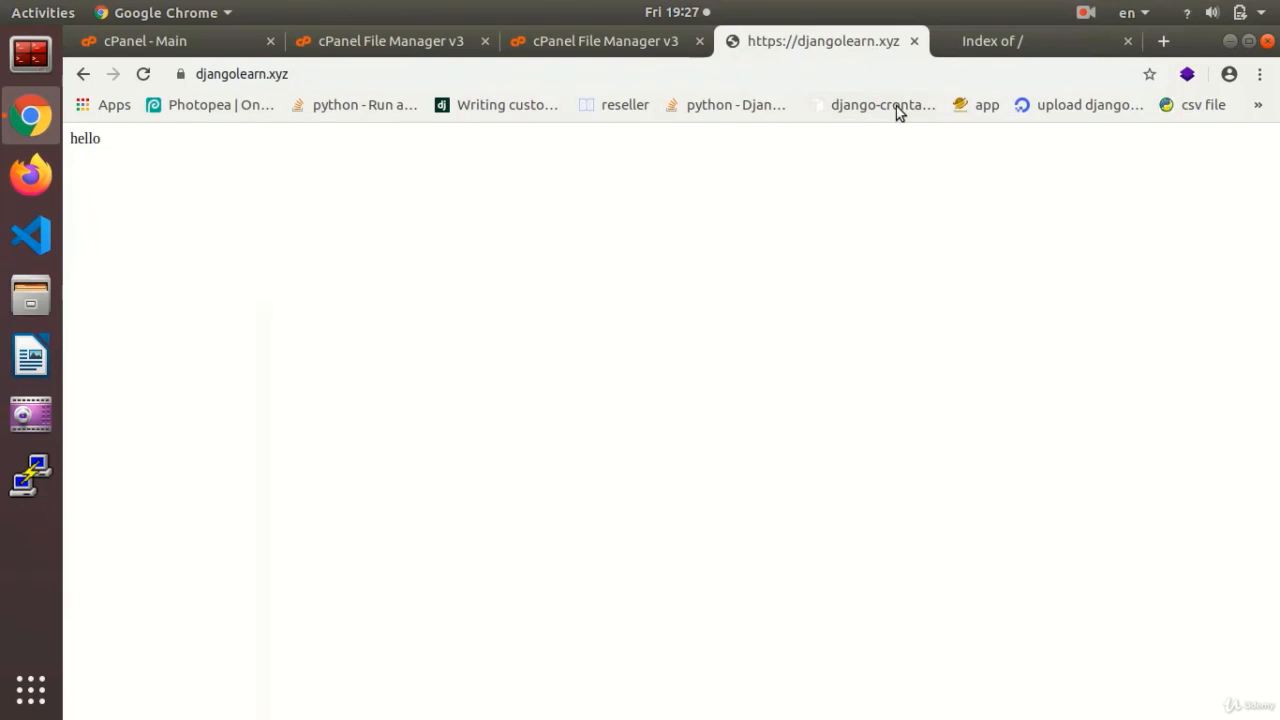
pyautogui.moveTo(658, 132)
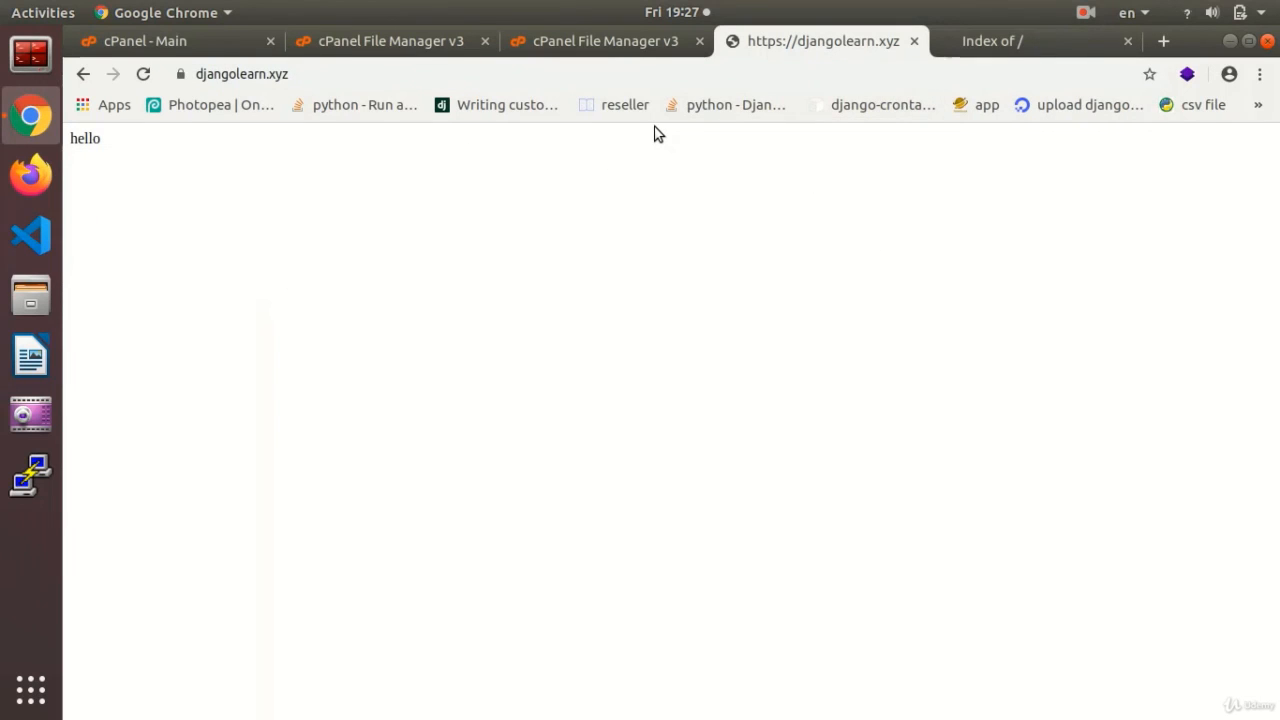